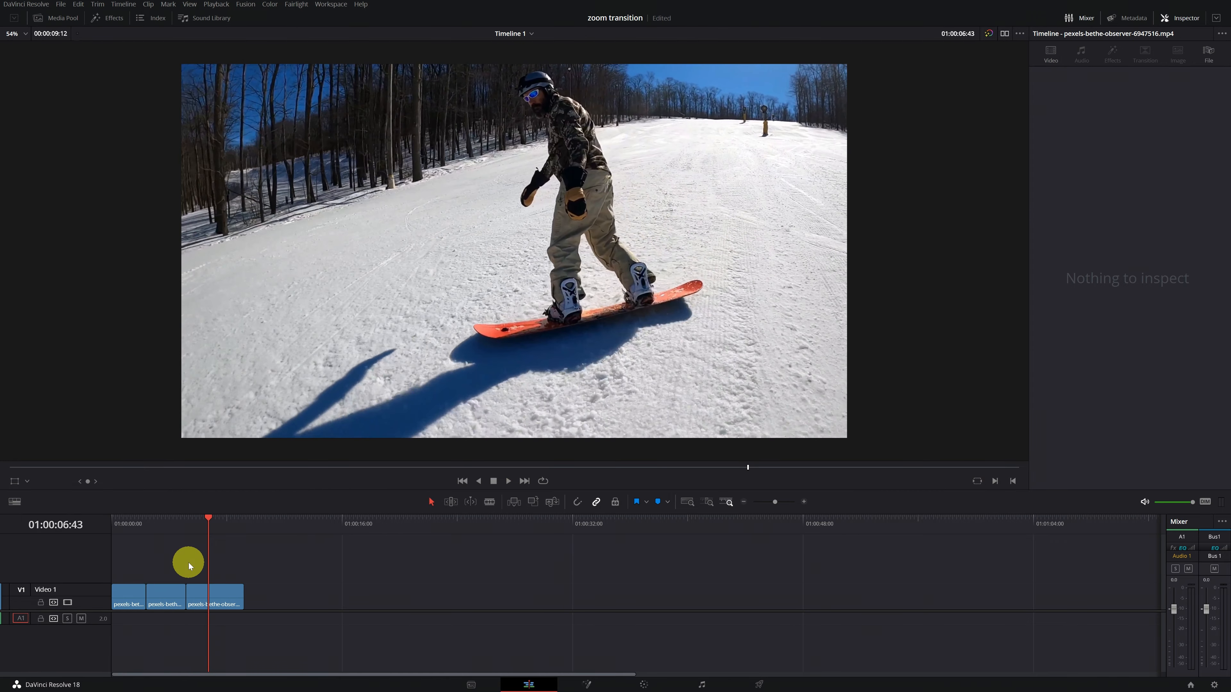
# Step: Return the playhead to the start and show the Effects library of video transitions
pyautogui.moveTo(208, 520); pyautogui.dragTo(126, 520)
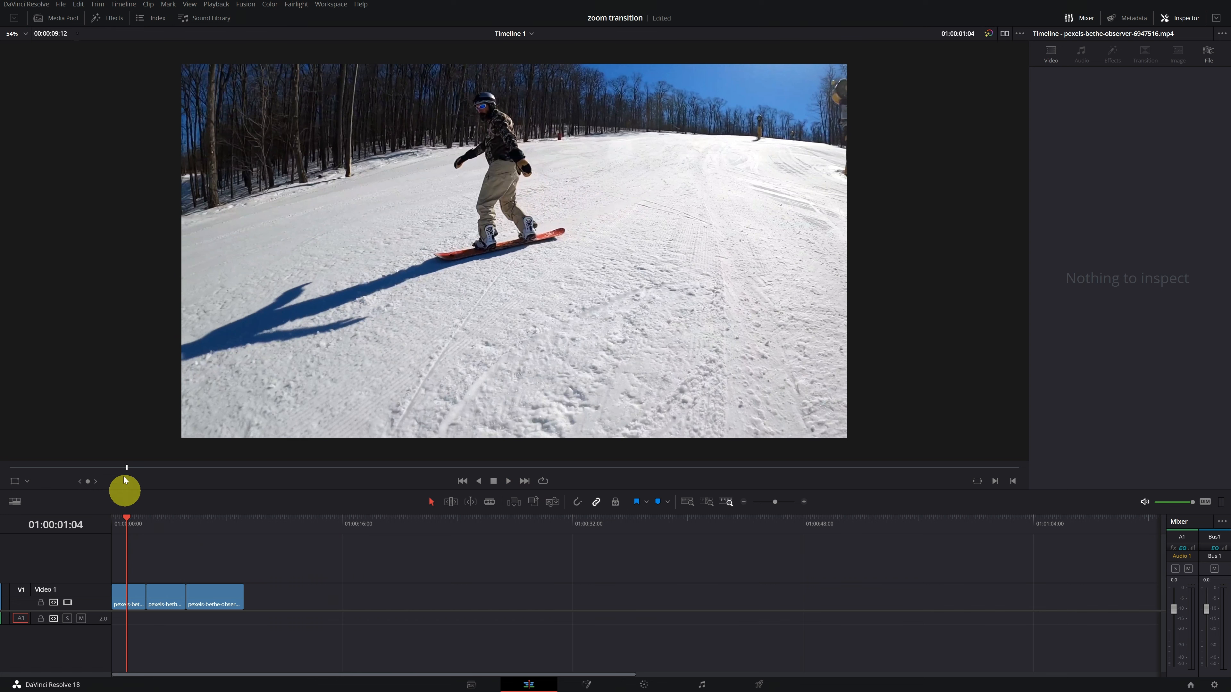
pyautogui.click(114, 17)
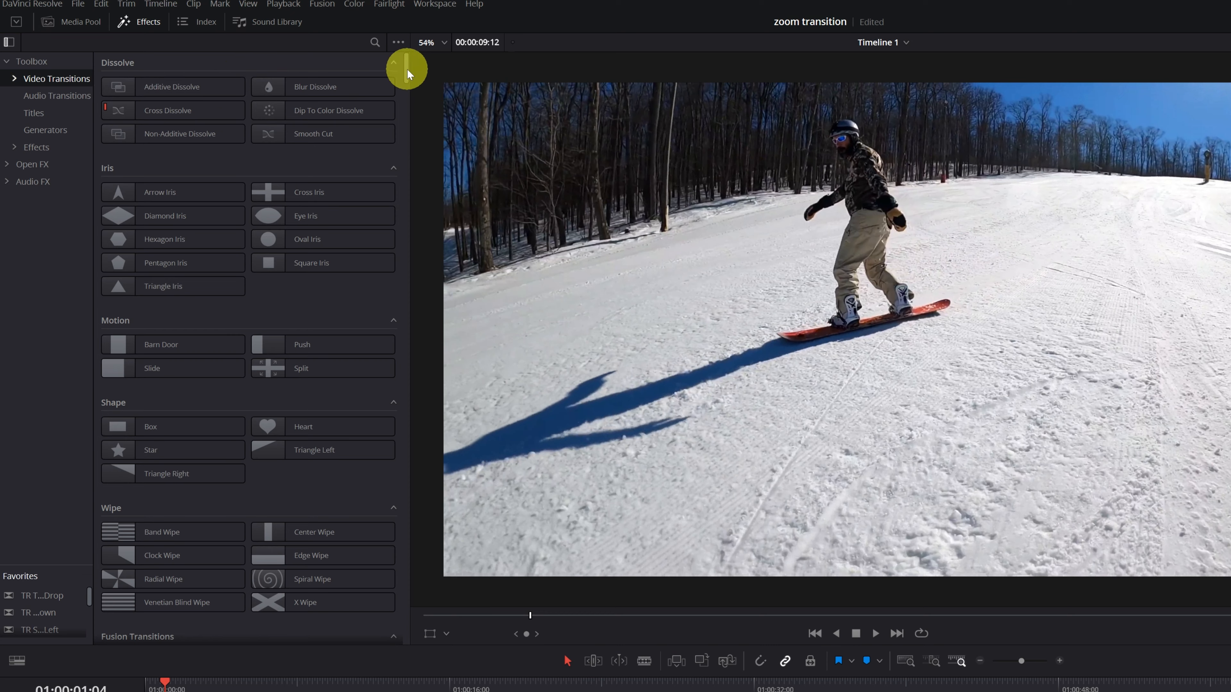
# Step: Browse down to the TR Target Power Zoom presets and reveal the transition search field
pyautogui.scroll(-3)
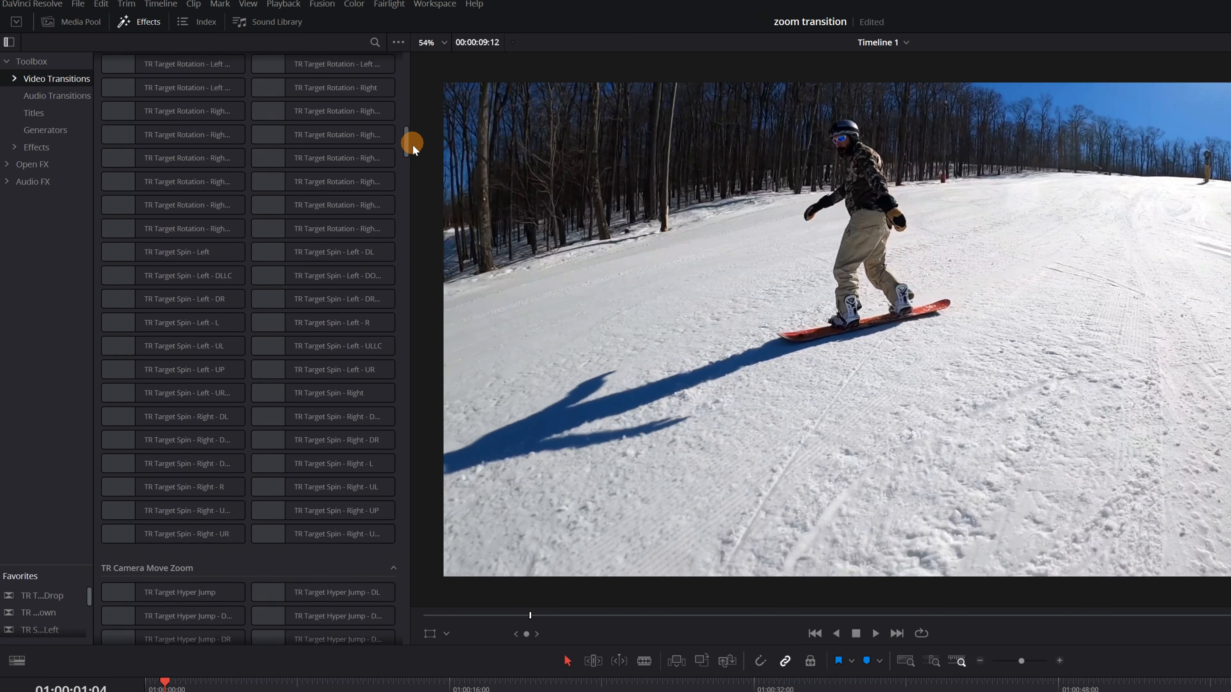
pyautogui.scroll(-3)
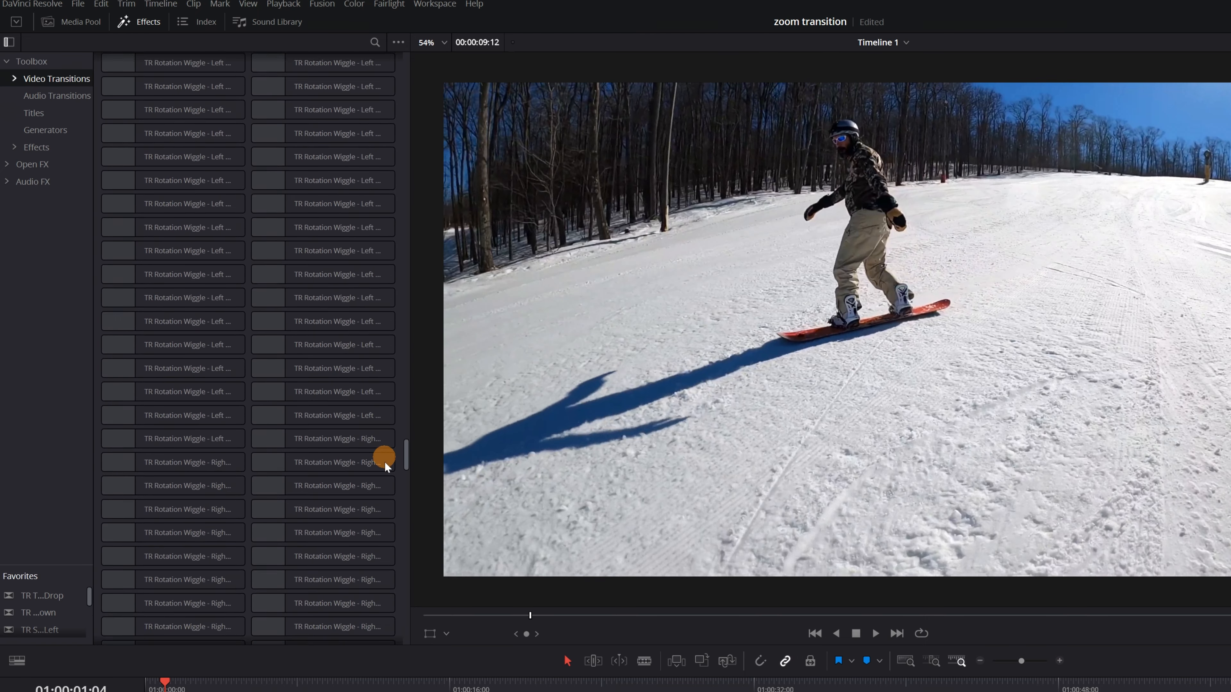
pyautogui.scroll(-3)
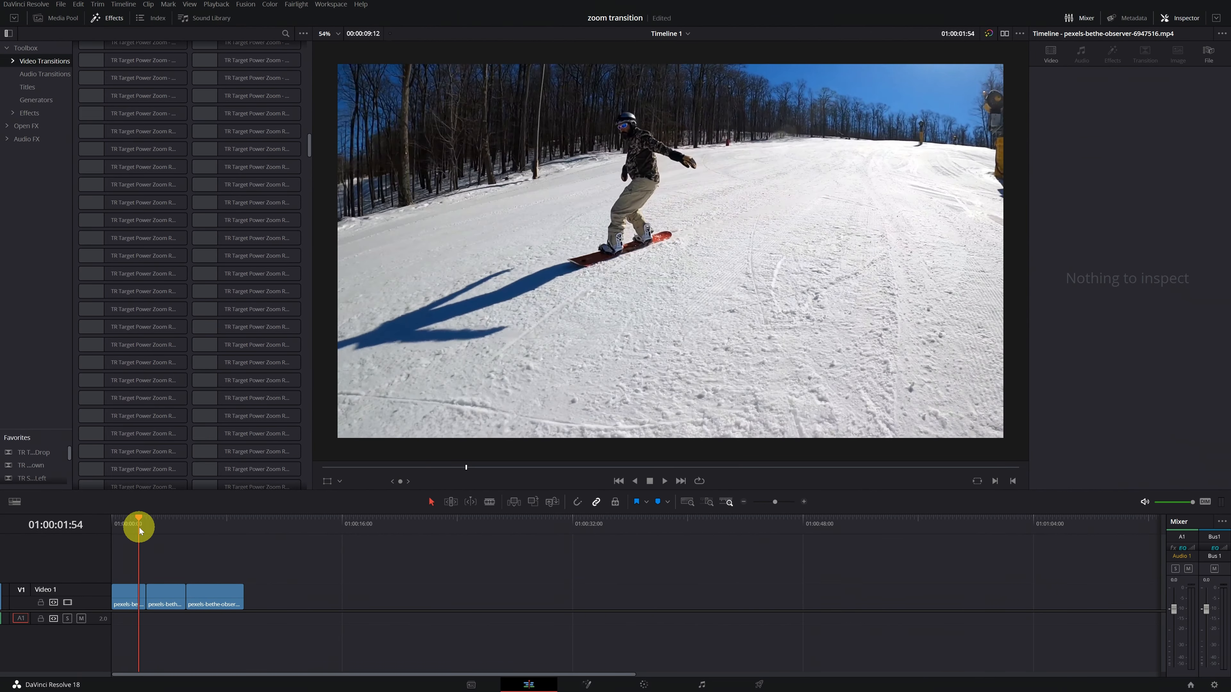
pyautogui.moveTo(140, 524); pyautogui.dragTo(159, 524)
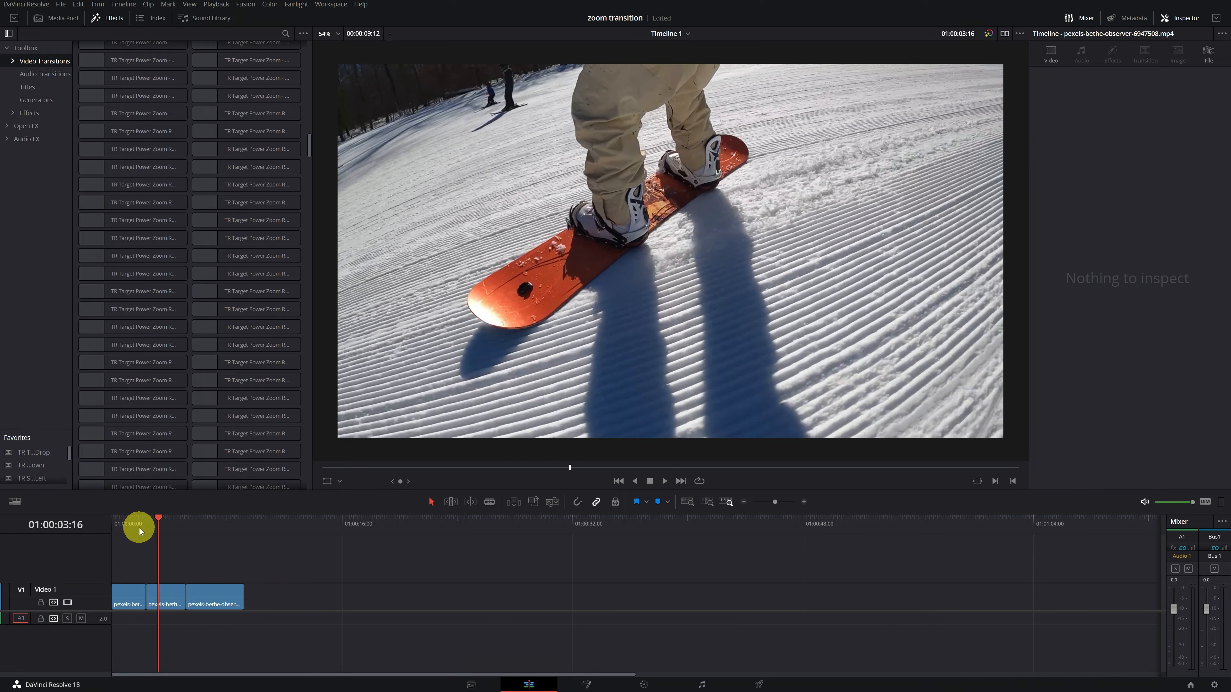
pyautogui.moveTo(158, 524); pyautogui.dragTo(139, 525)
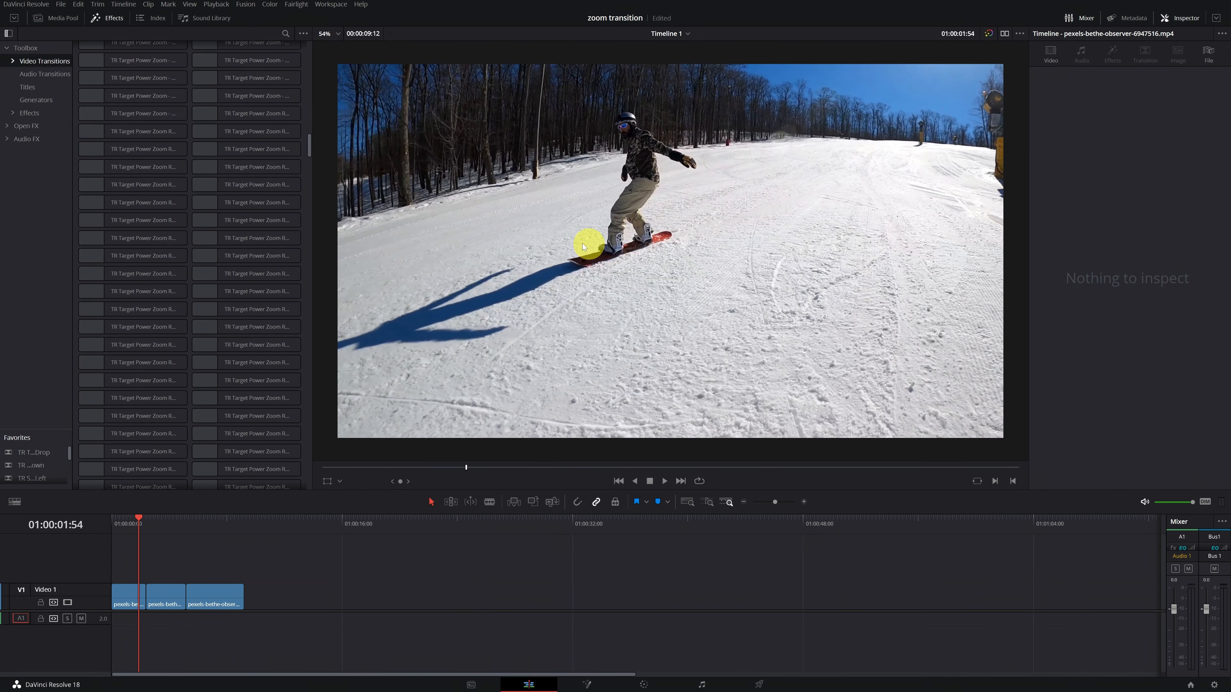
pyautogui.click(284, 33)
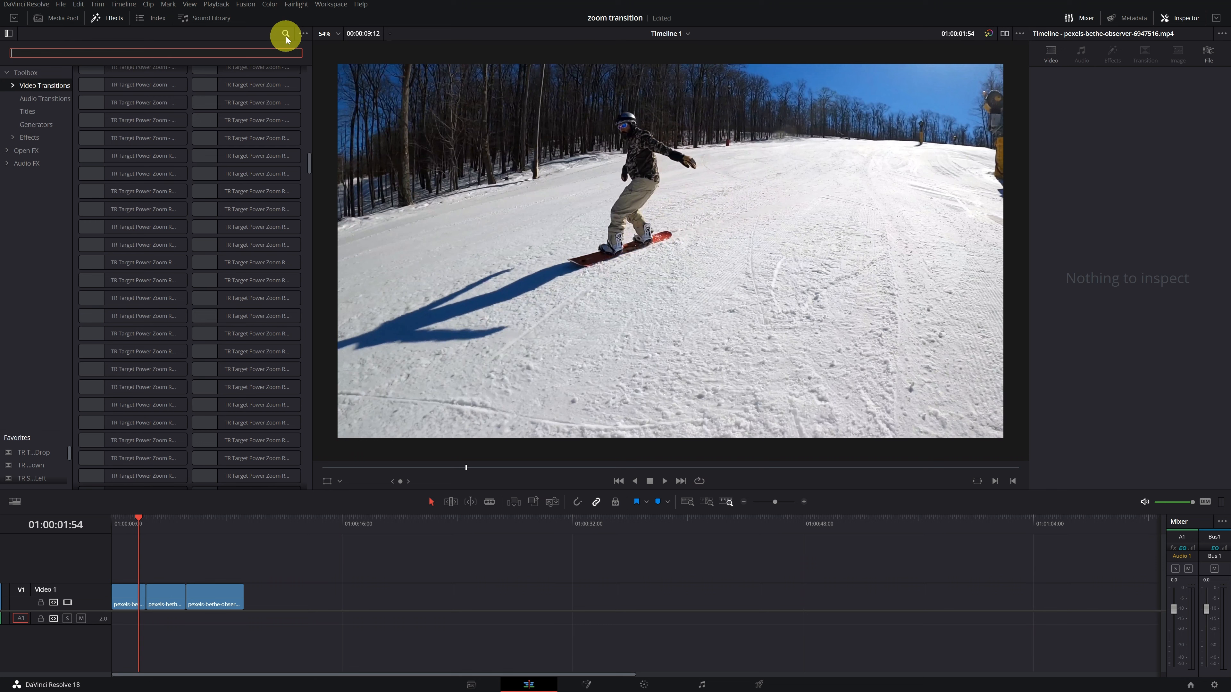
# Step: Search 'ZOOM HIT' and preview the TR Target Zoom Hit - In transition
pyautogui.write('ZOOM HIT')
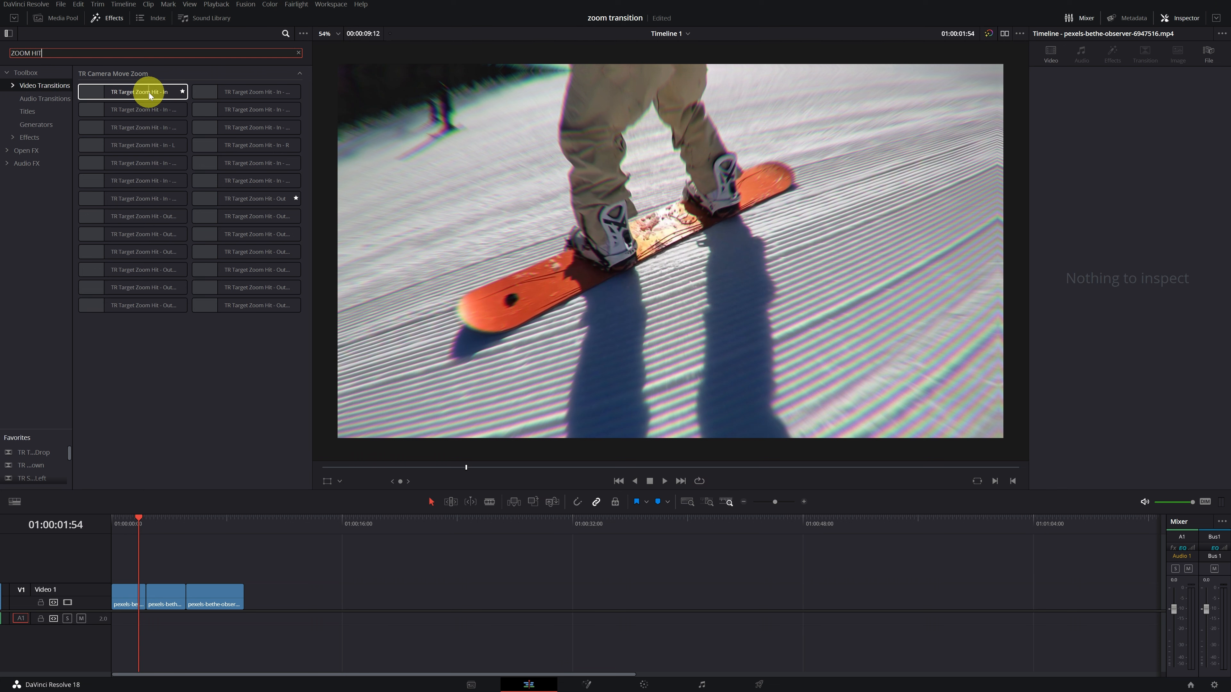
pyautogui.moveTo(132, 91); pyautogui.dragTo(153, 535)
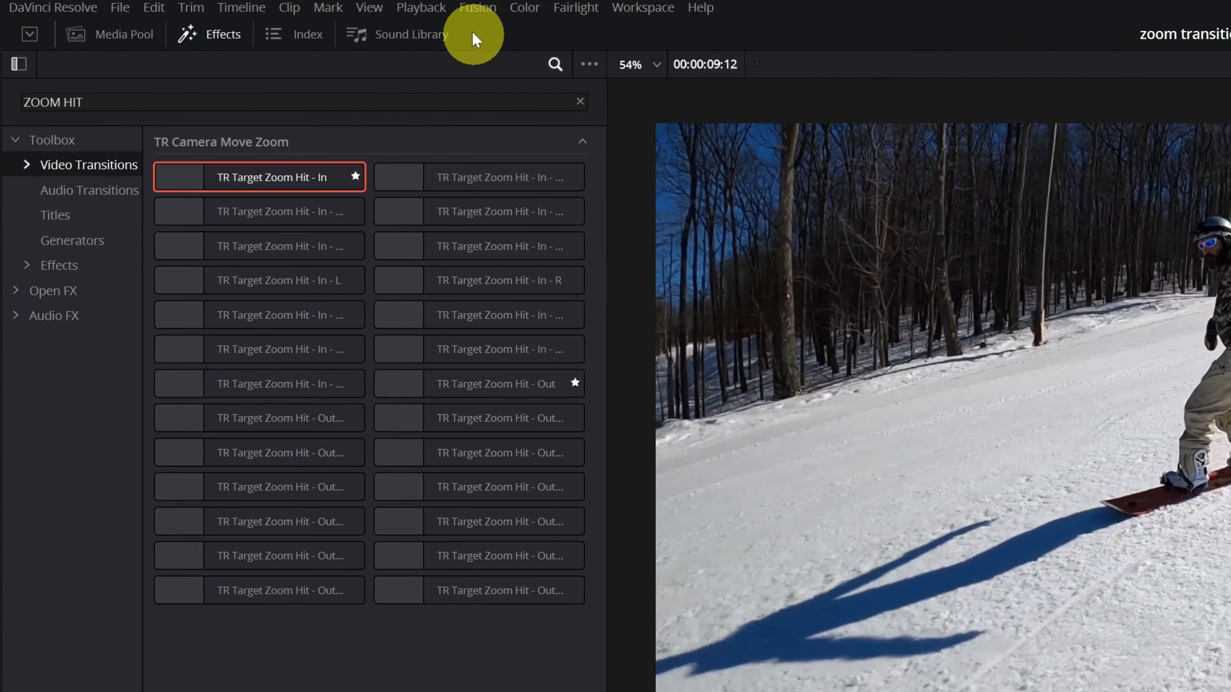
# Step: Place TR Target Zoom Hit - In on the cut between clips 1 and 2
pyautogui.click(435, 8)
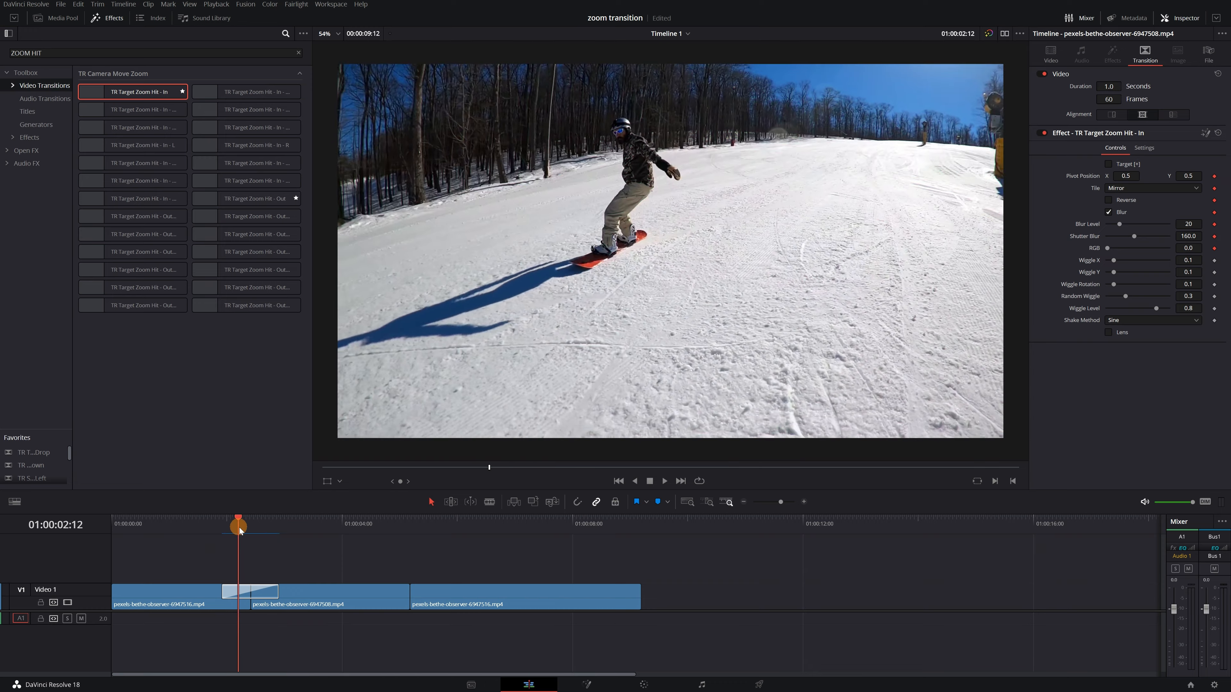
# Step: Enable Target [+] and set the zoom pivot on the snowboarder near 0.399, 0.515
pyautogui.moveTo(239, 525); pyautogui.dragTo(245, 525)
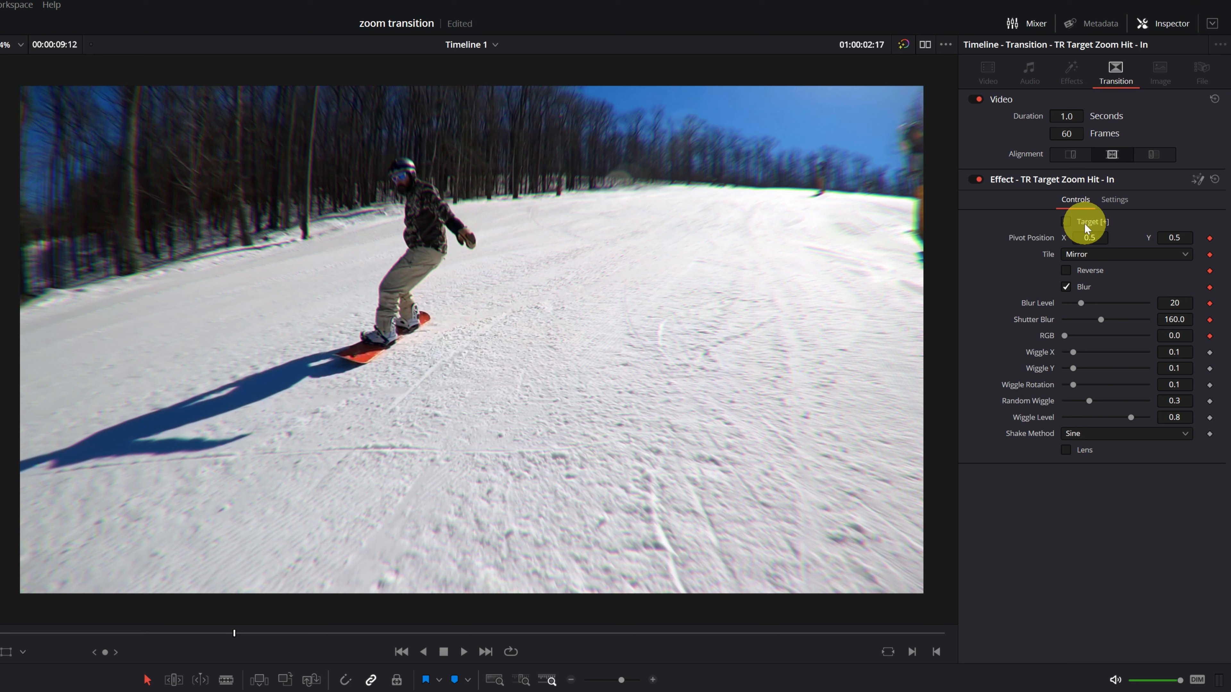
pyautogui.click(1088, 221)
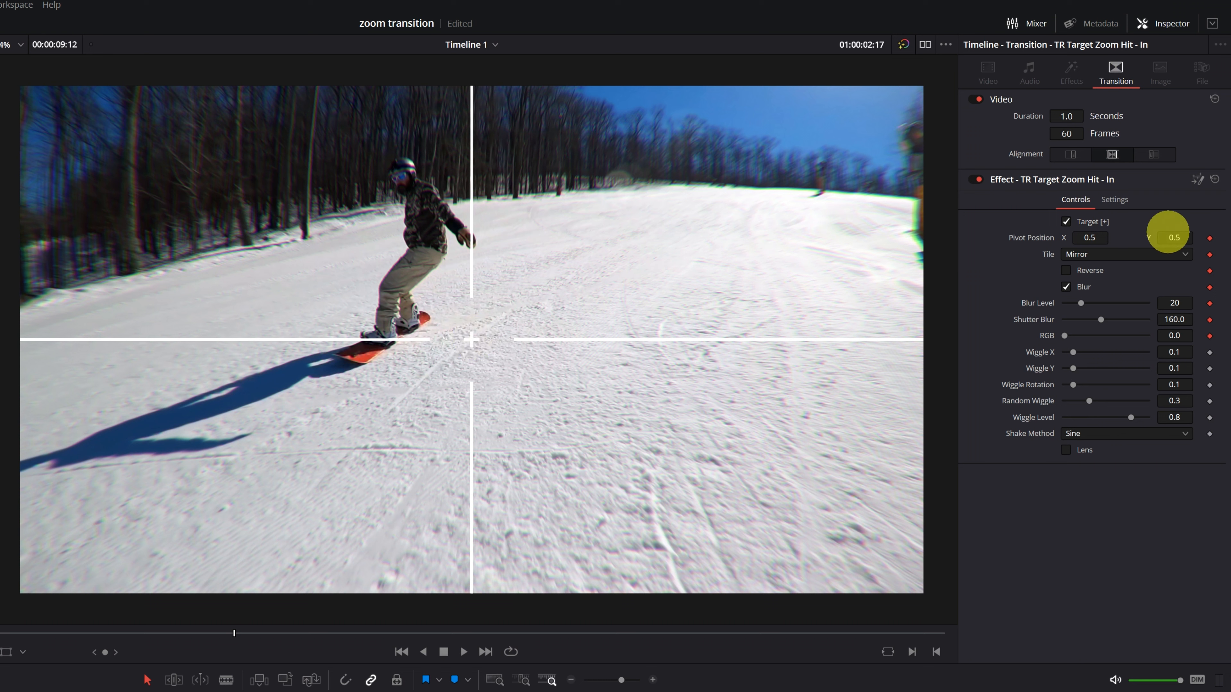
pyautogui.moveTo(1175, 237); pyautogui.dragTo(1175, 248)
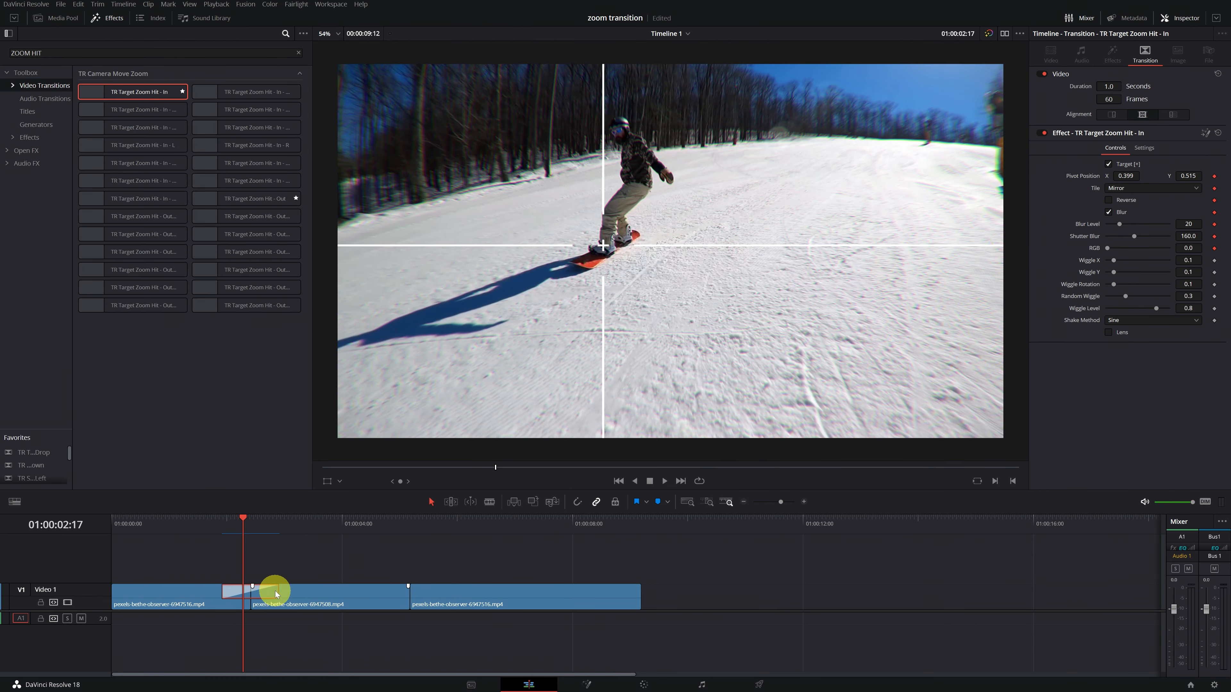
pyautogui.moveTo(244, 521); pyautogui.dragTo(213, 520)
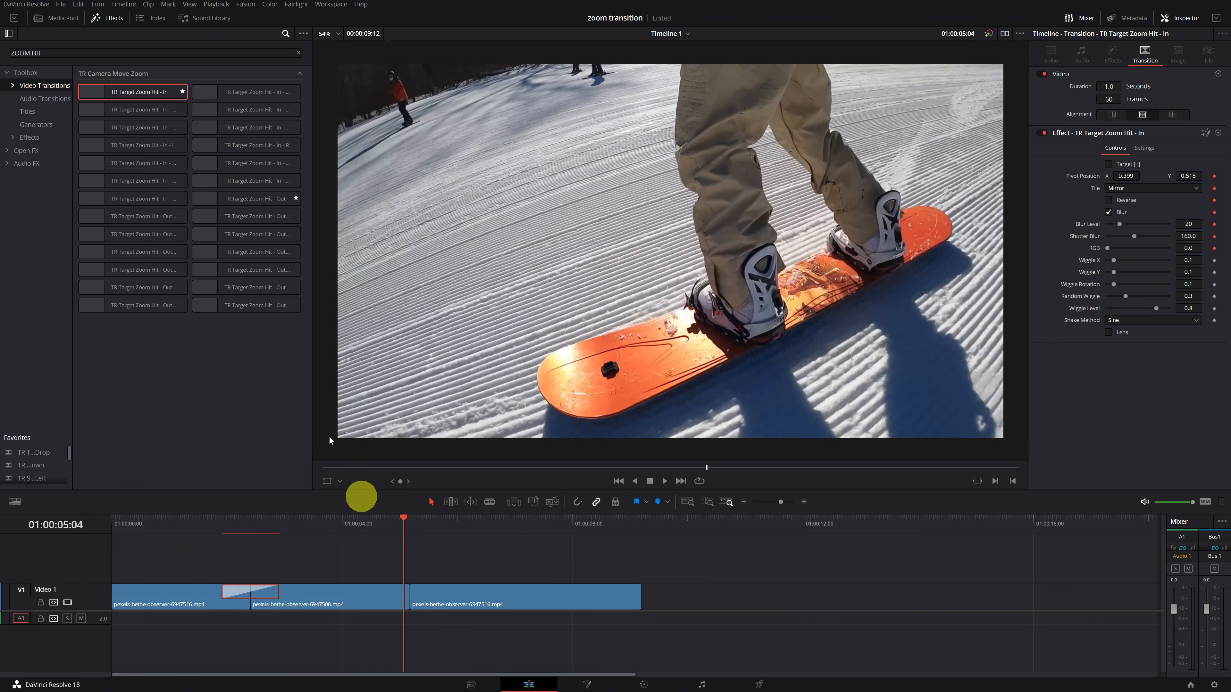
# Step: Search 'shake' and put TR Camera Shake on the cut between clips 2 and 3
pyautogui.write('spin')
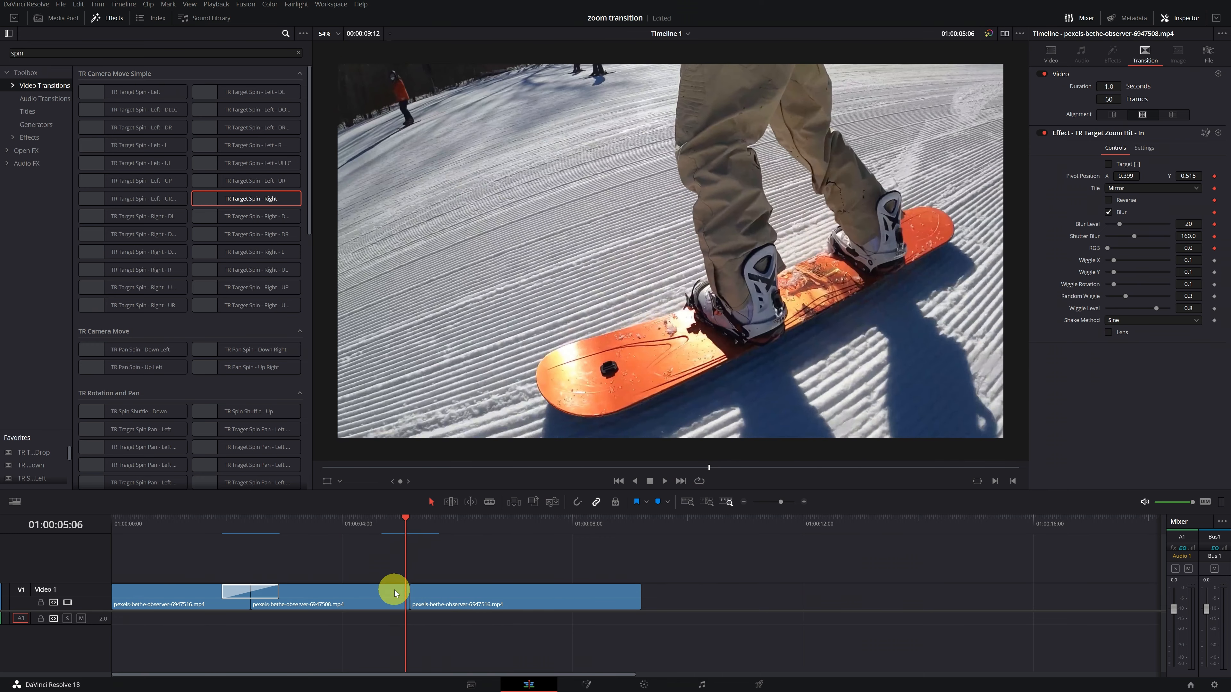
pyautogui.write('shake')
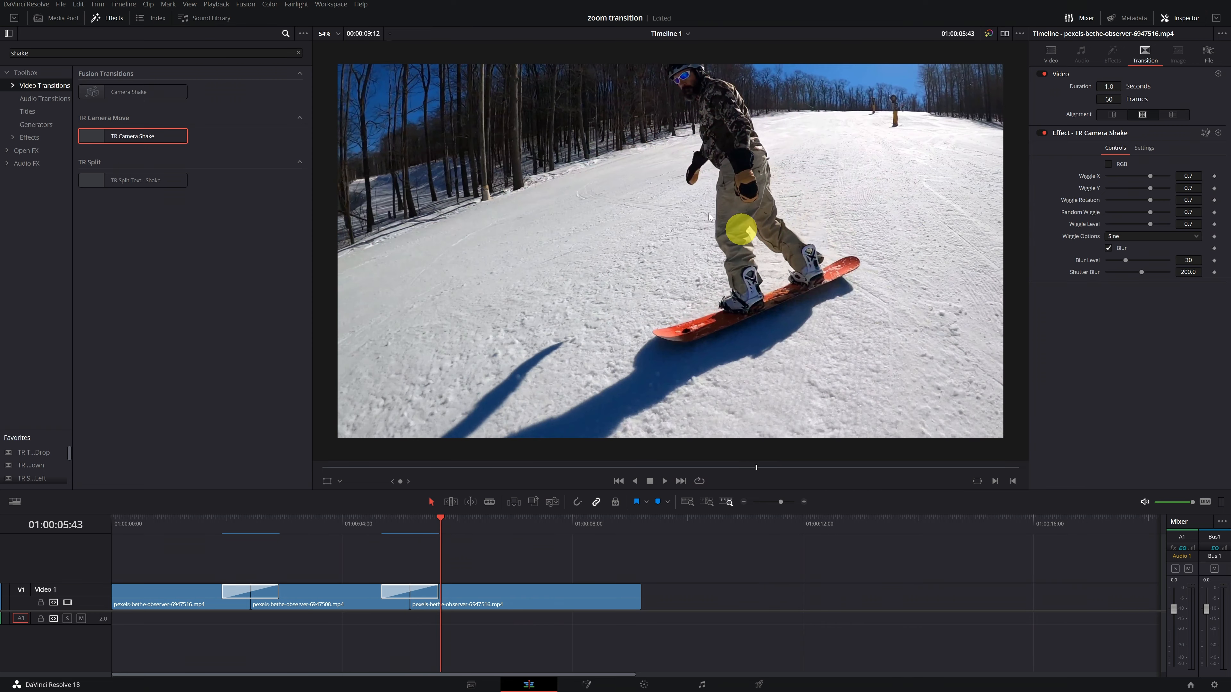
# Step: Lower the Camera Shake wiggle amounts from 0.7 to about 0.3 and preview the gentler shake
pyautogui.click(361, 538)
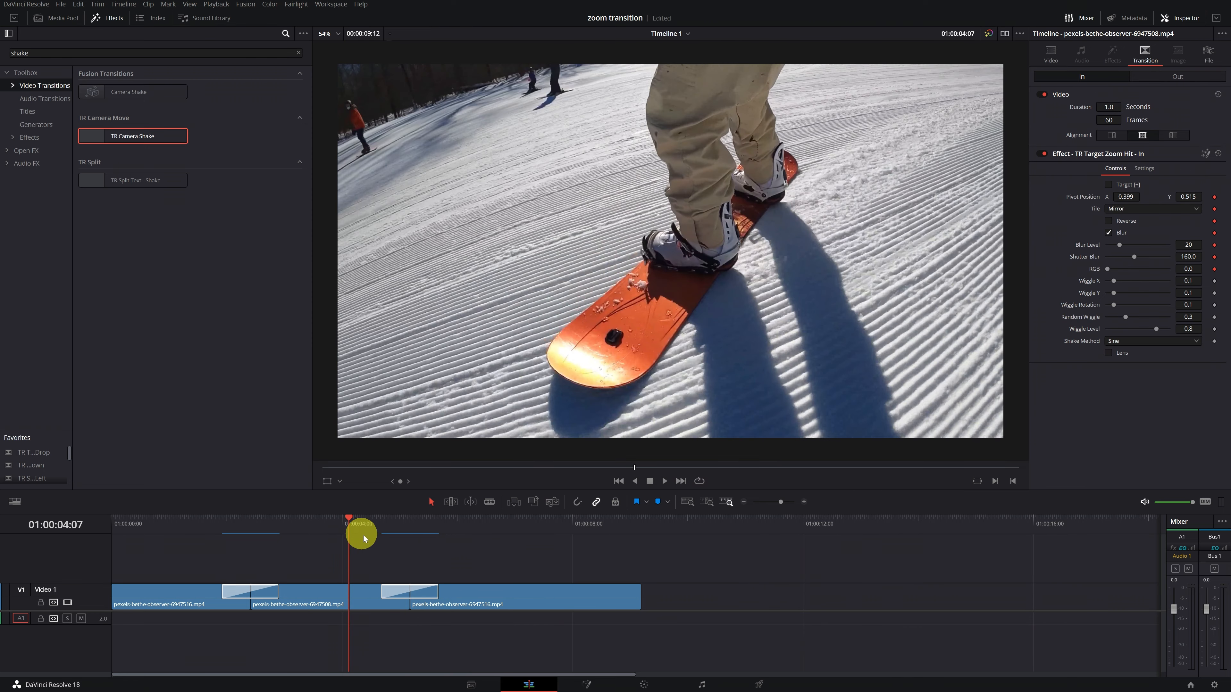
pyautogui.click(408, 591)
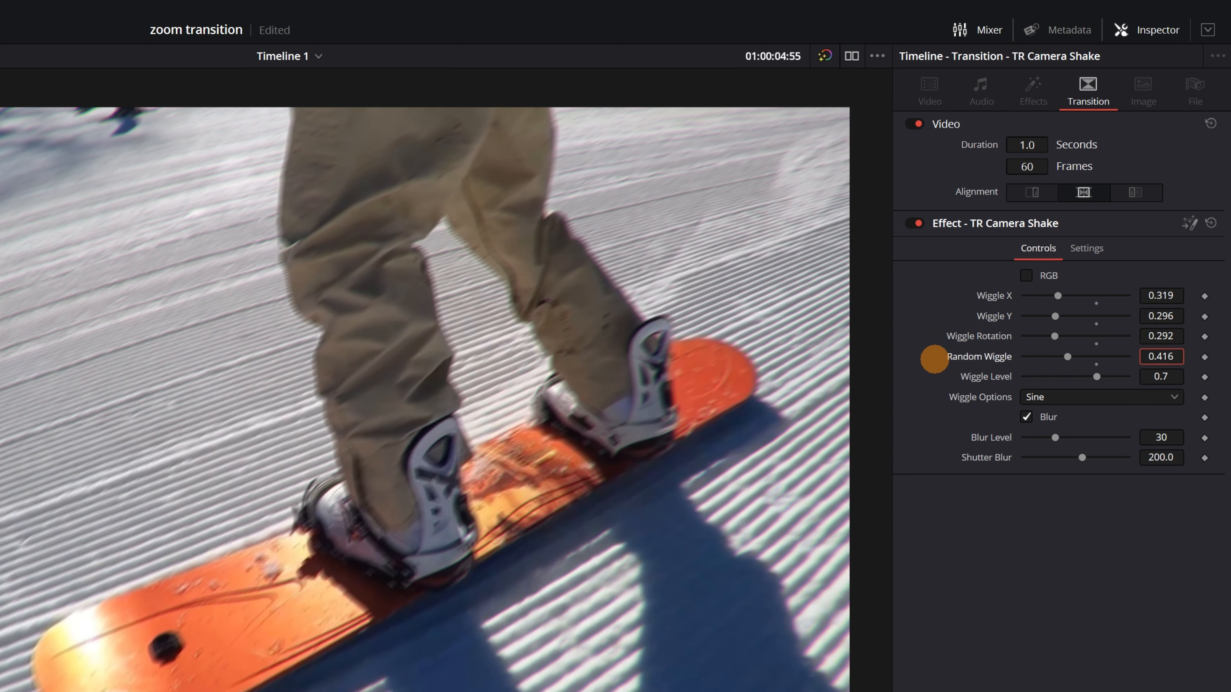
pyautogui.moveTo(1097, 377); pyautogui.dragTo(1086, 376)
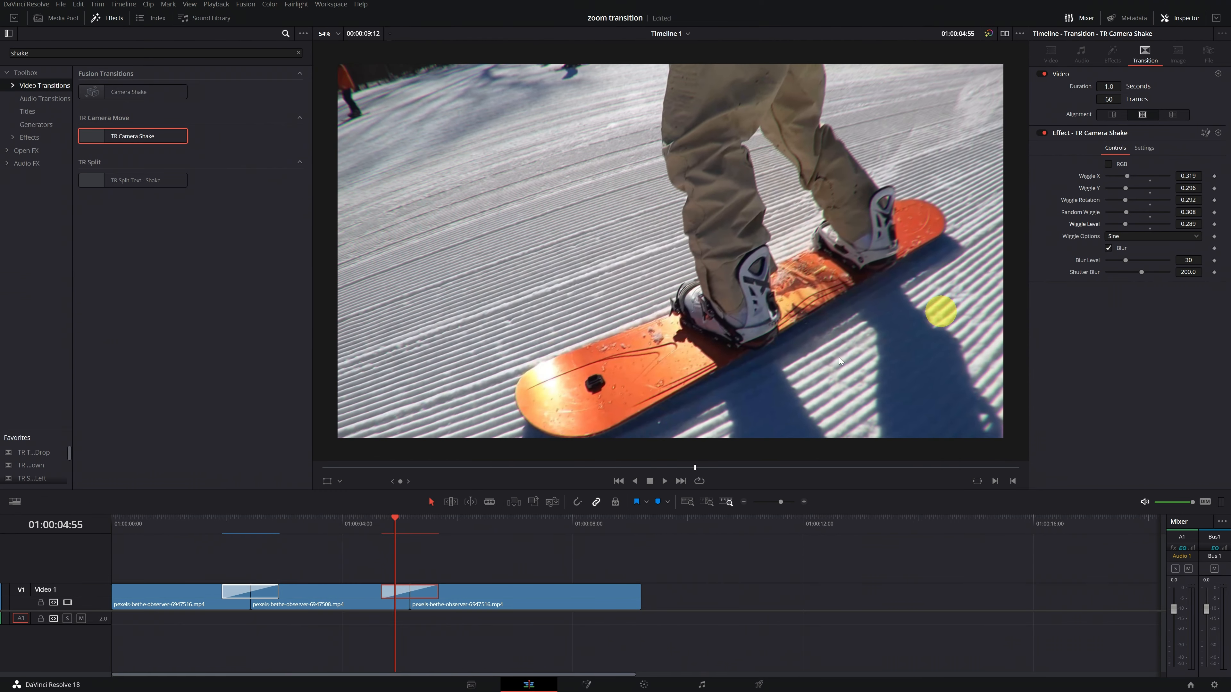
pyautogui.moveTo(395, 524); pyautogui.dragTo(373, 525)
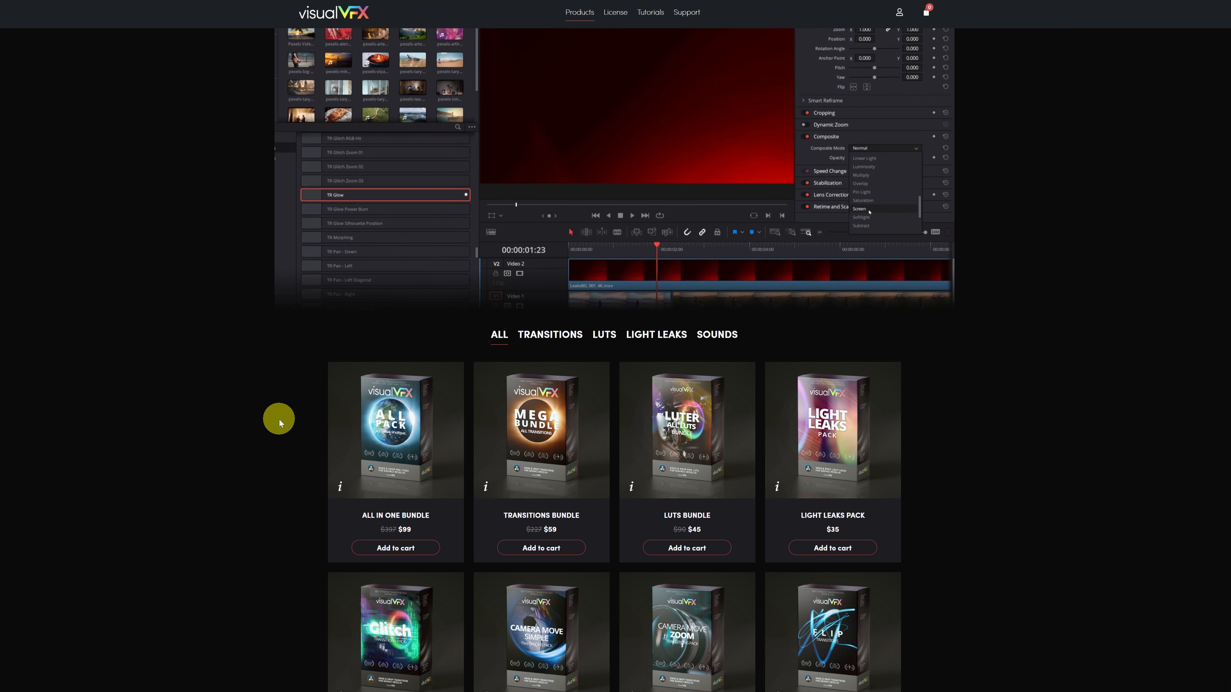
# Step: View the All in One Bundle details, then filter the Visual VFX catalogue to TRANSITIONS
pyautogui.click(860, 209)
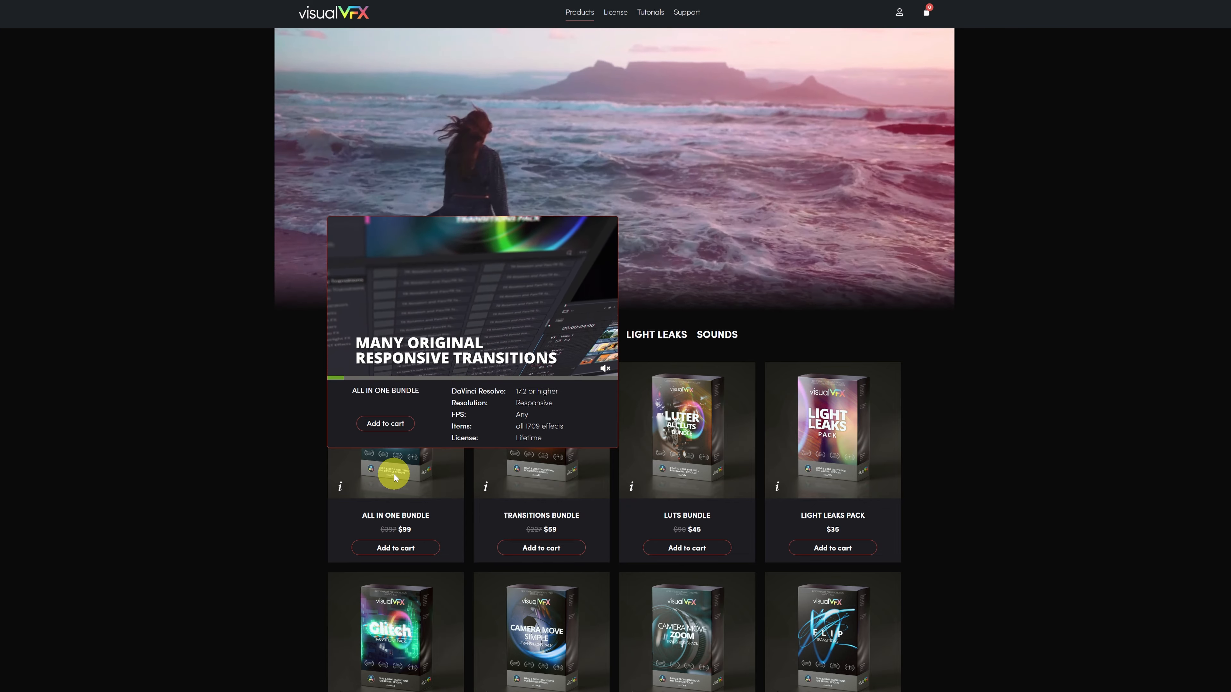
pyautogui.click(549, 334)
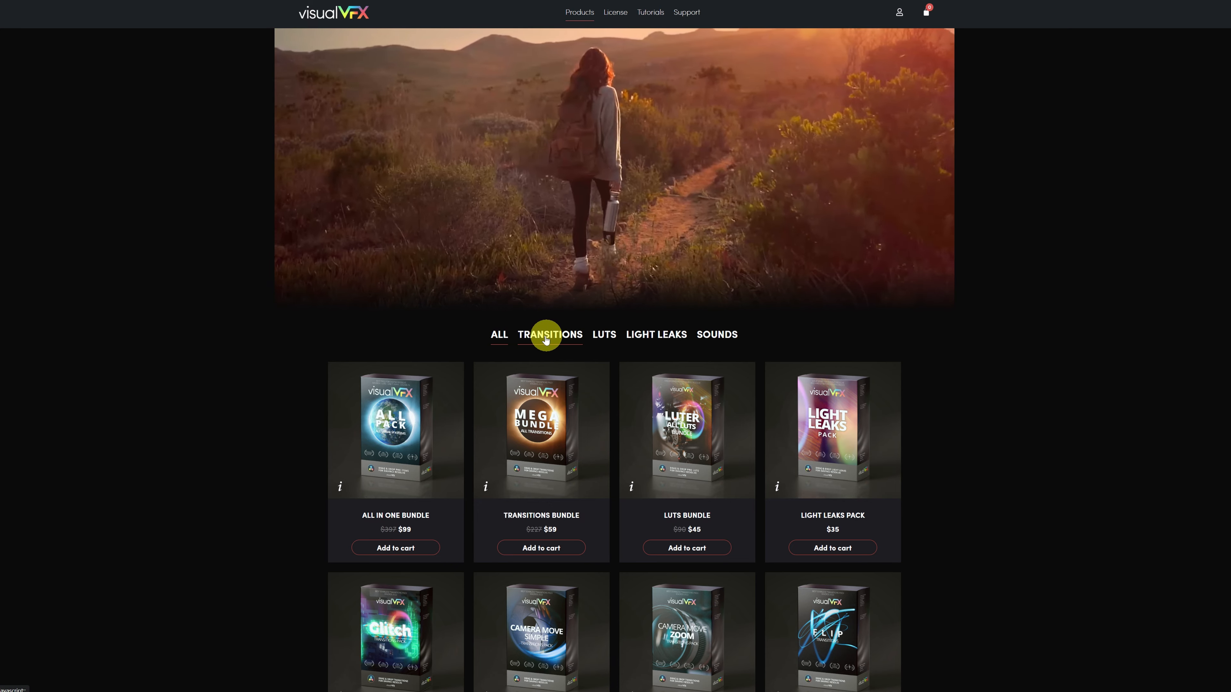
pyautogui.click(549, 334)
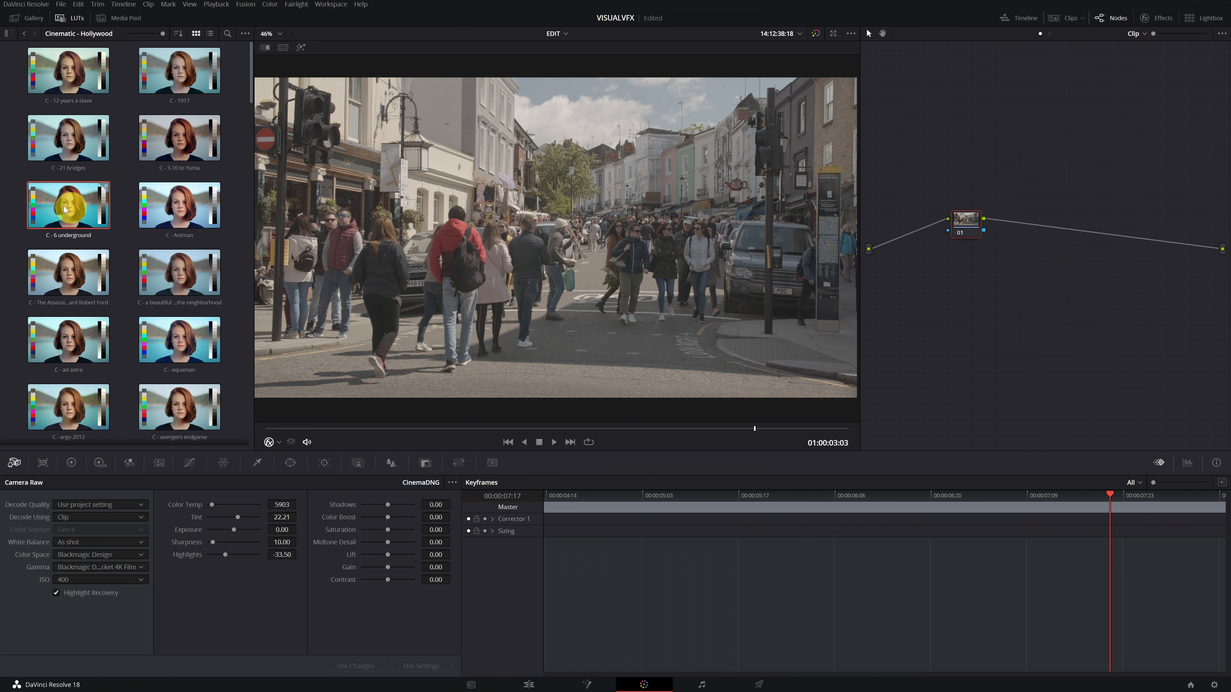
# Step: Apply the C - 6 Underground Hollywood LUT to node 01 and tidy the node's position
pyautogui.moveTo(67, 207); pyautogui.dragTo(927, 220)
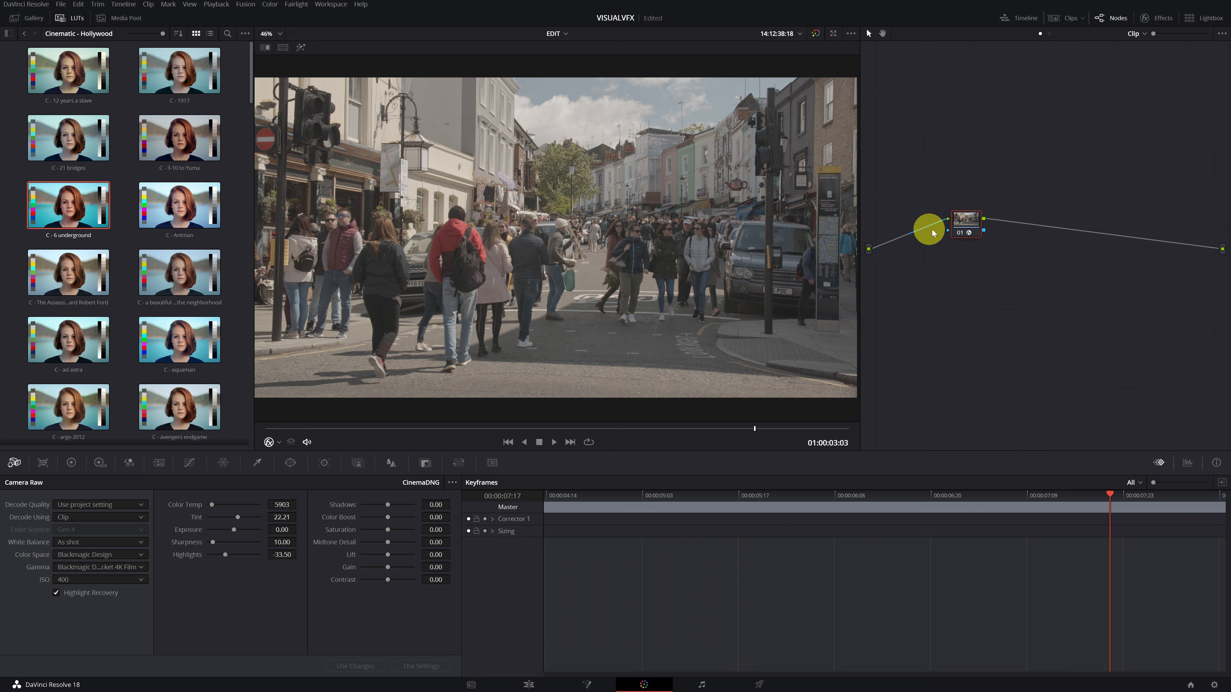
pyautogui.moveTo(929, 227); pyautogui.dragTo(969, 220)
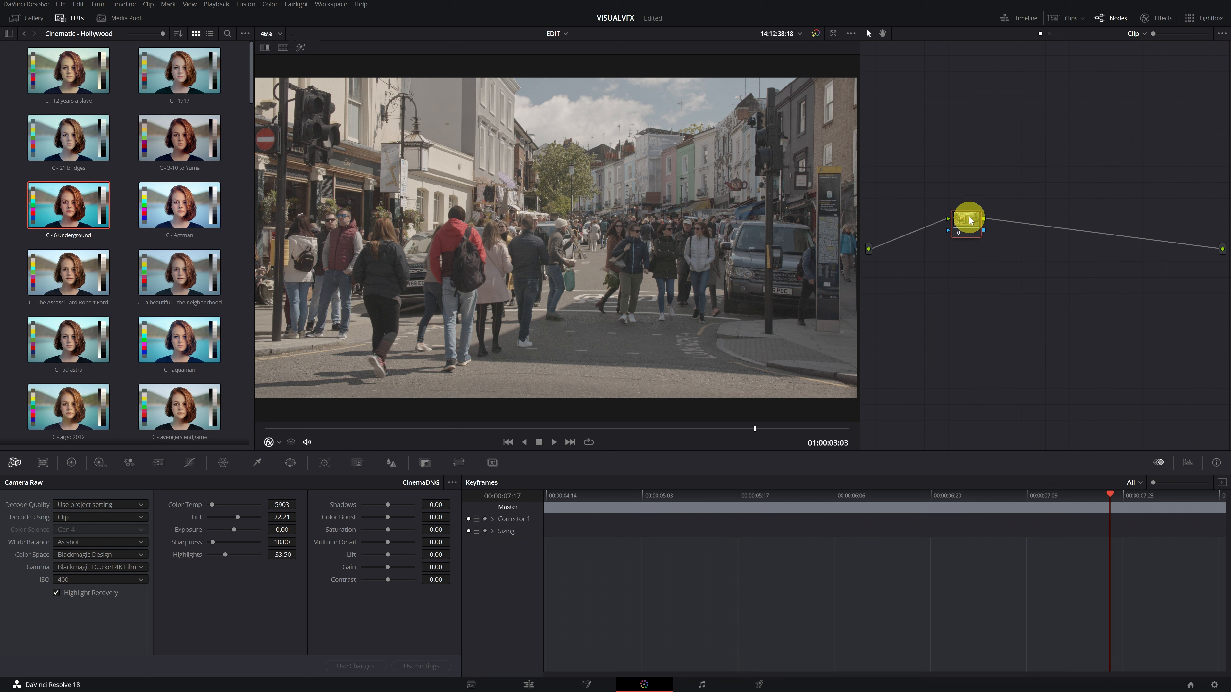
pyautogui.moveTo(968, 220)
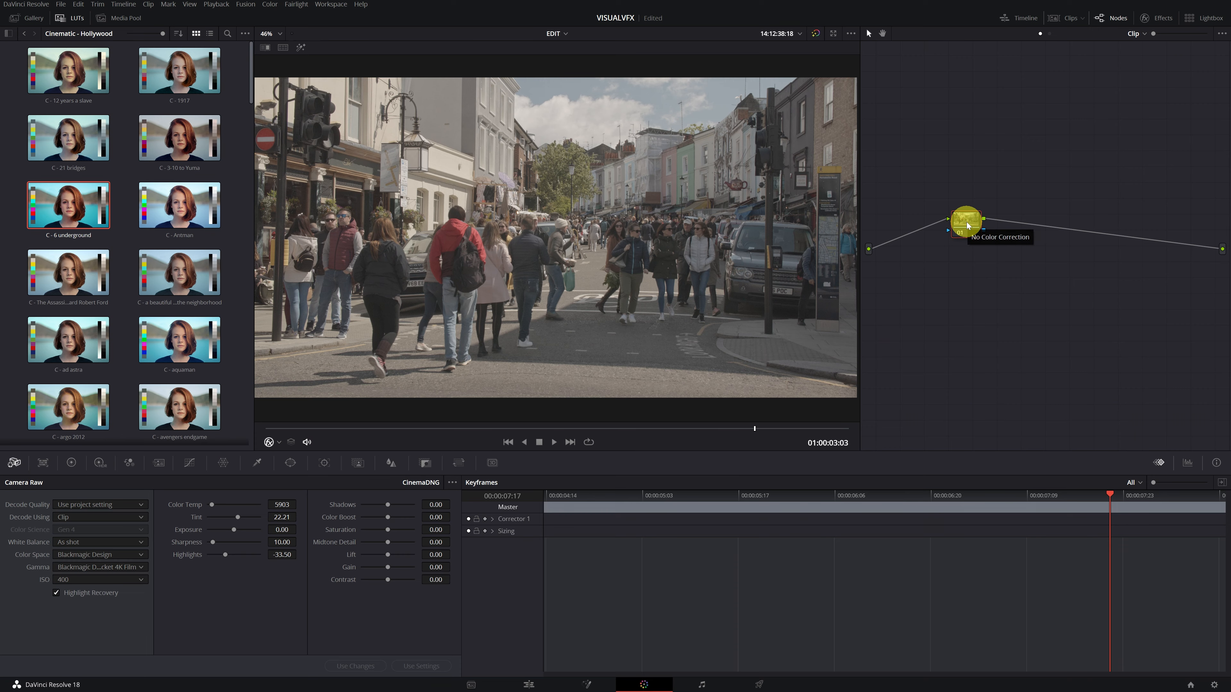
# Step: Search 'color' in Effects and add Color Space Transform to node 01, ready to choose its input space
pyautogui.click(1148, 21)
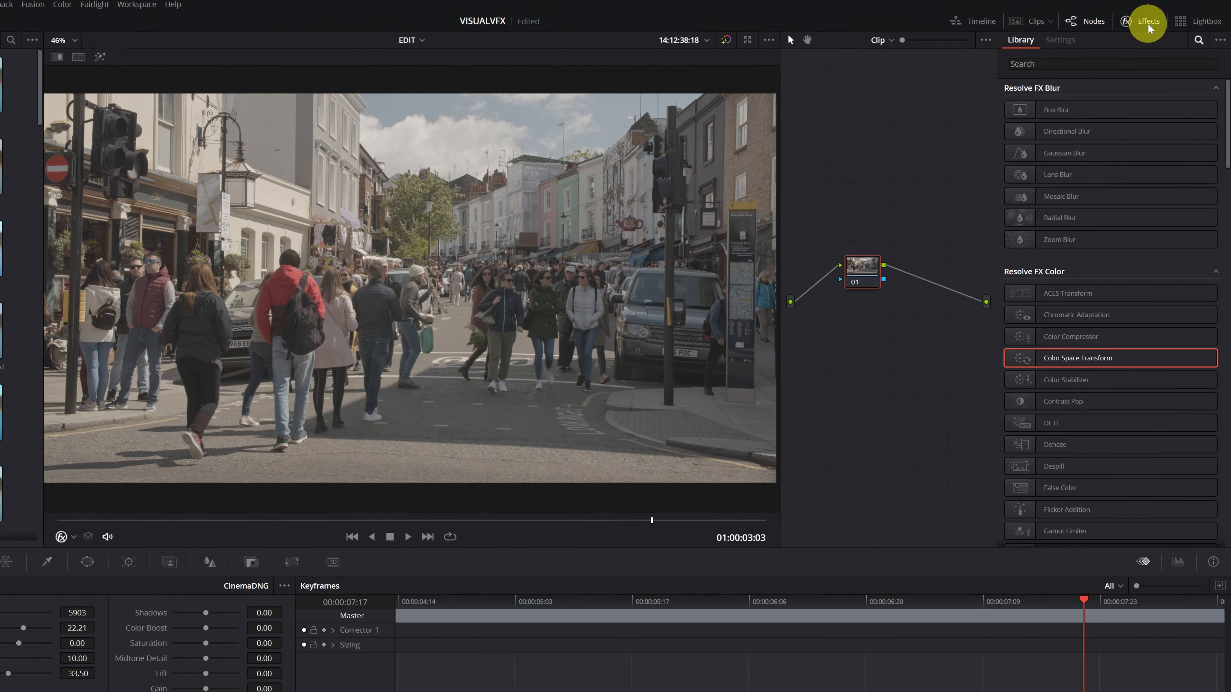
pyautogui.write('color')
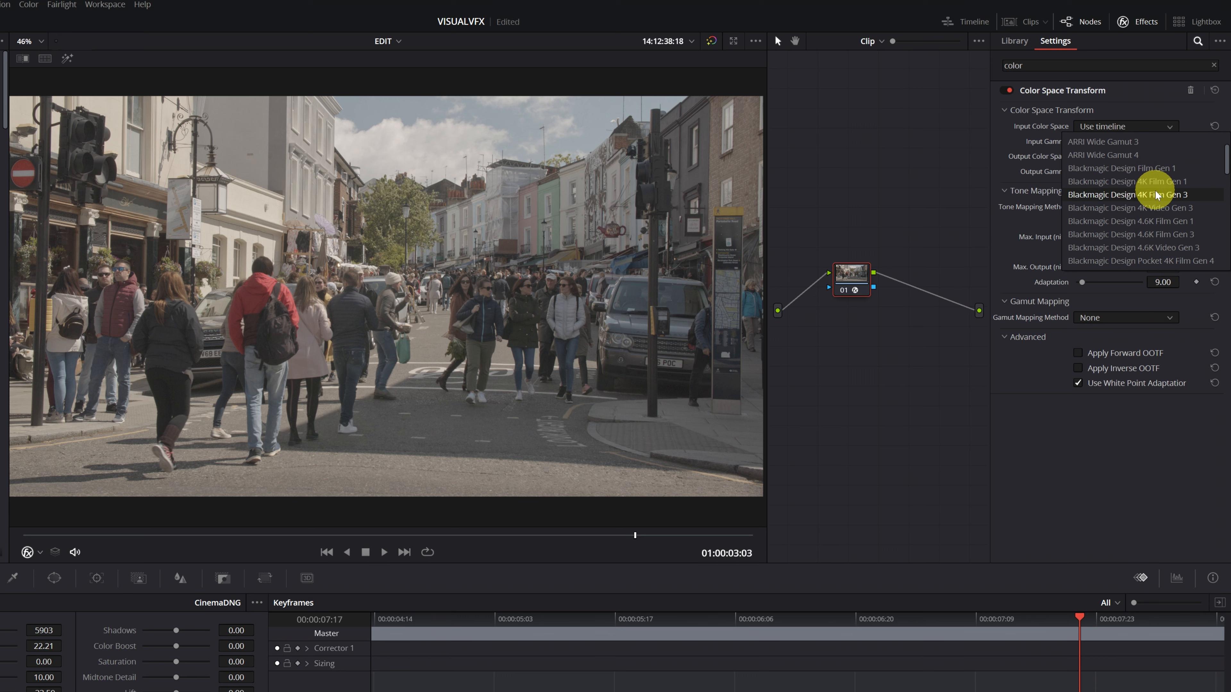
pyautogui.scroll(-3)
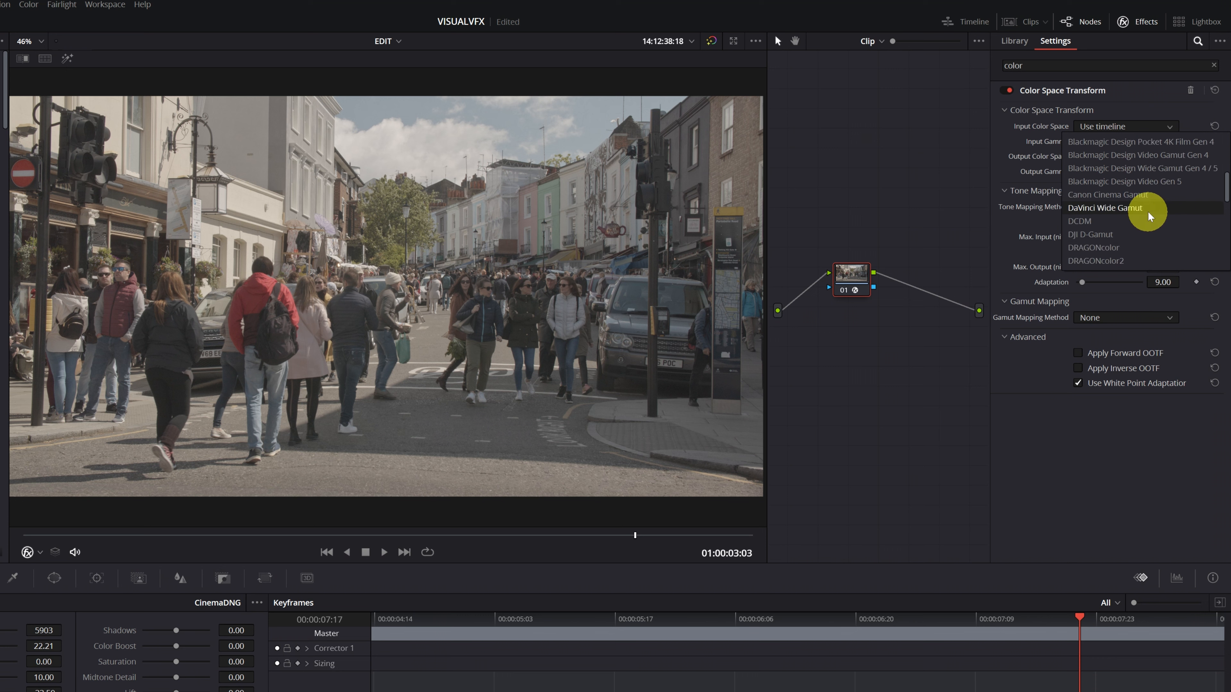
pyautogui.moveTo(1109, 228)
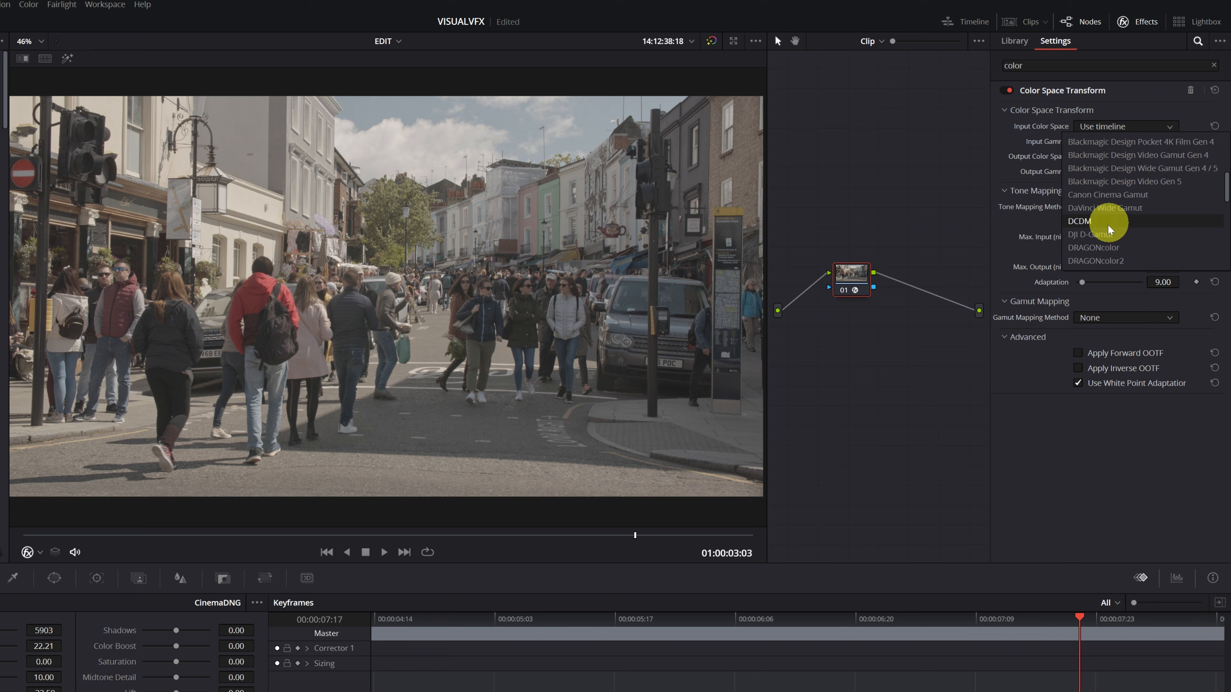
pyautogui.scroll(-3)
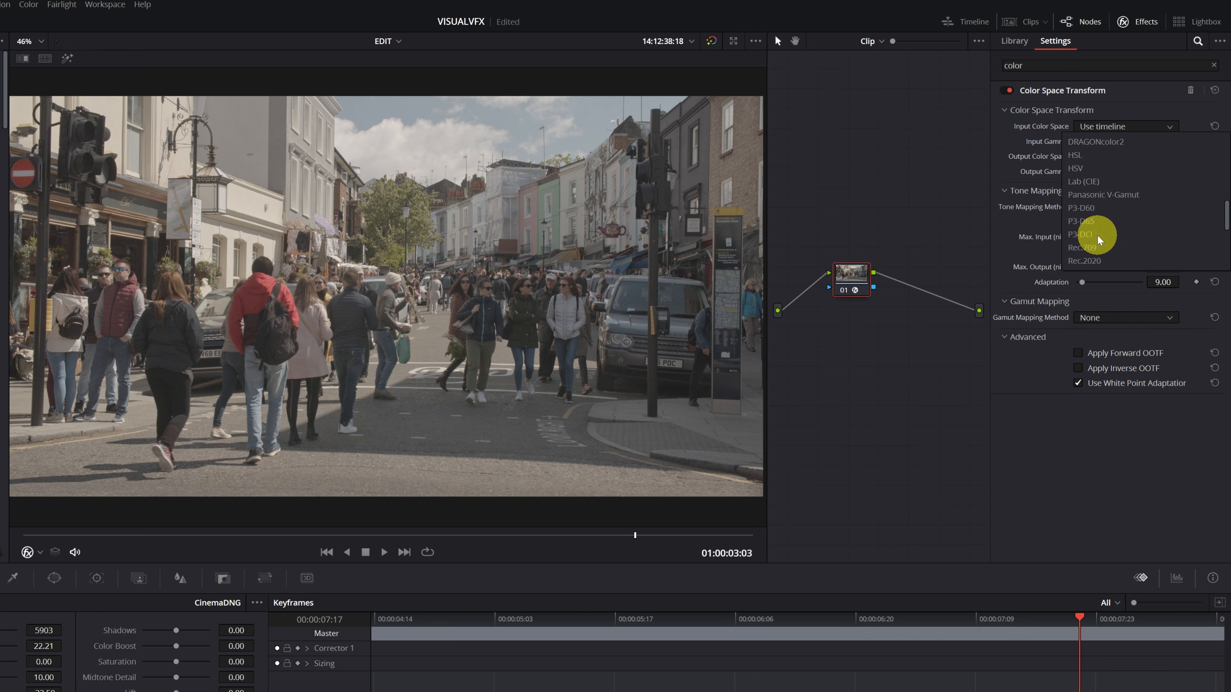
pyautogui.scroll(-3)
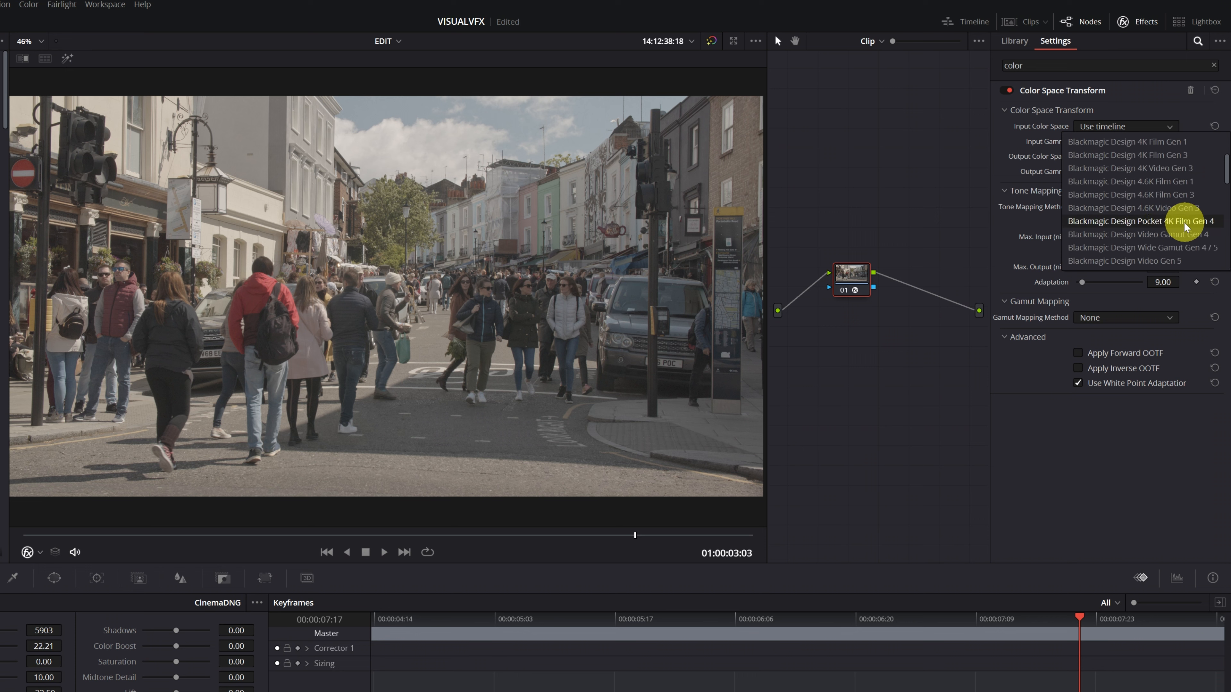
# Step: Set input colour space and gamma to Pocket 4K Film Gen 4, output to Rec.709 with Gamma 2.4
pyautogui.click(1142, 220)
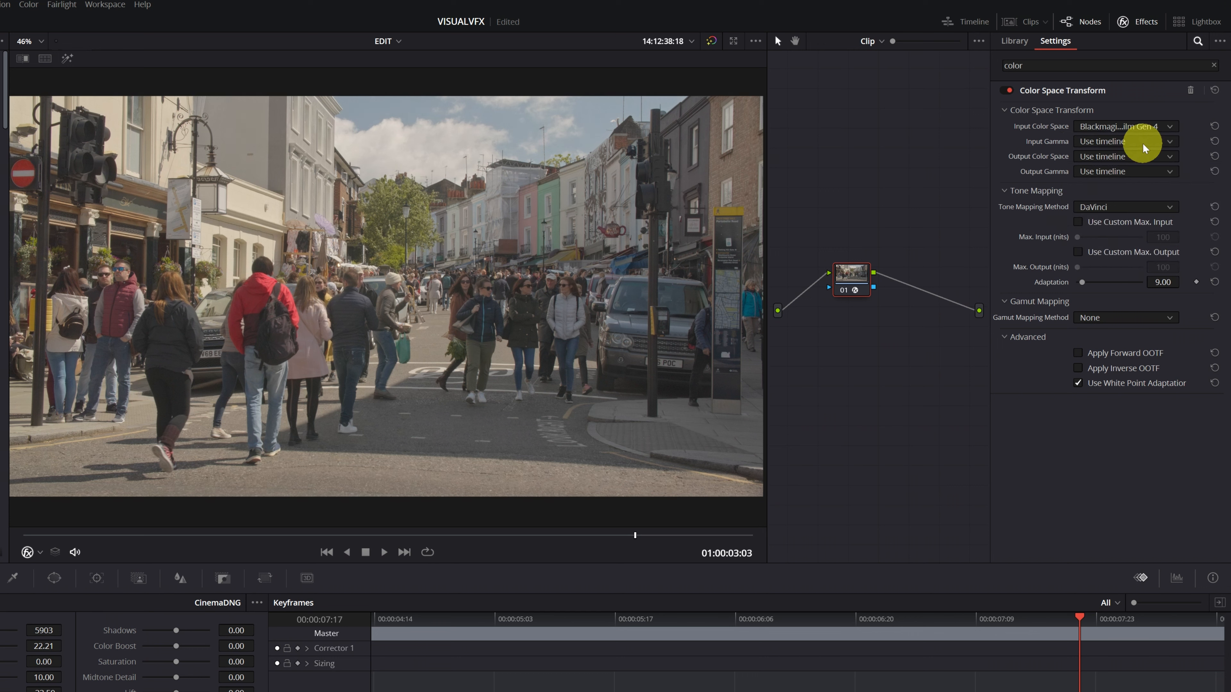
pyautogui.click(1124, 126)
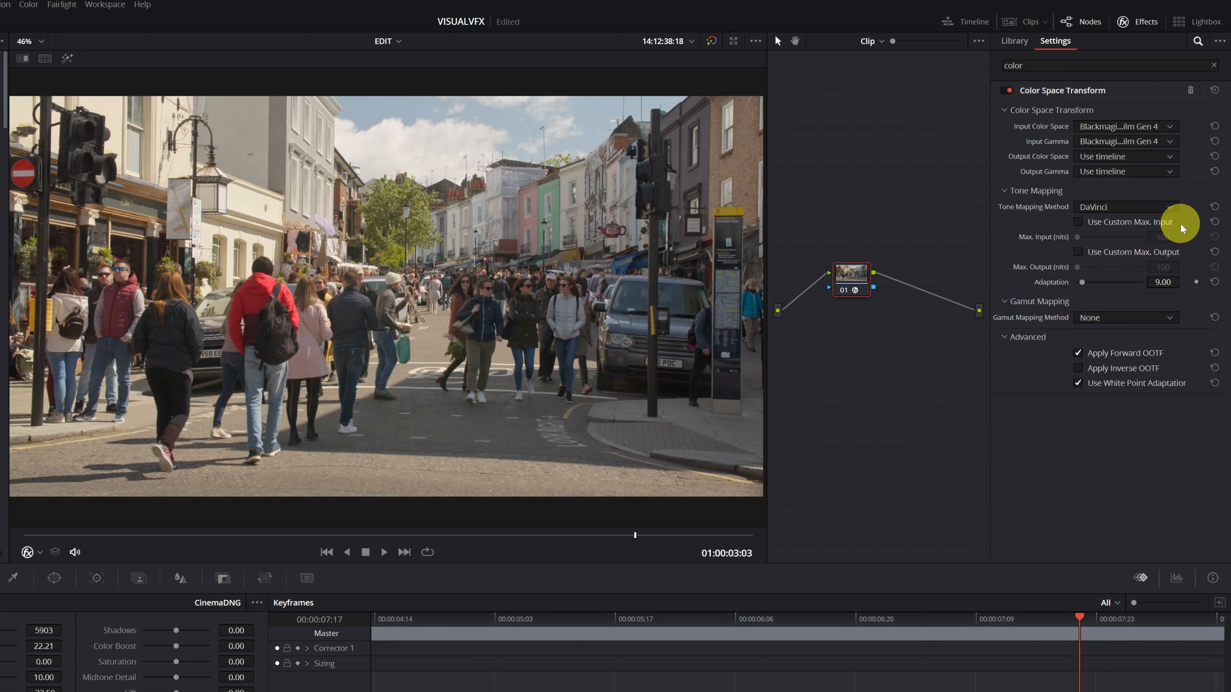
pyautogui.moveTo(1148, 163)
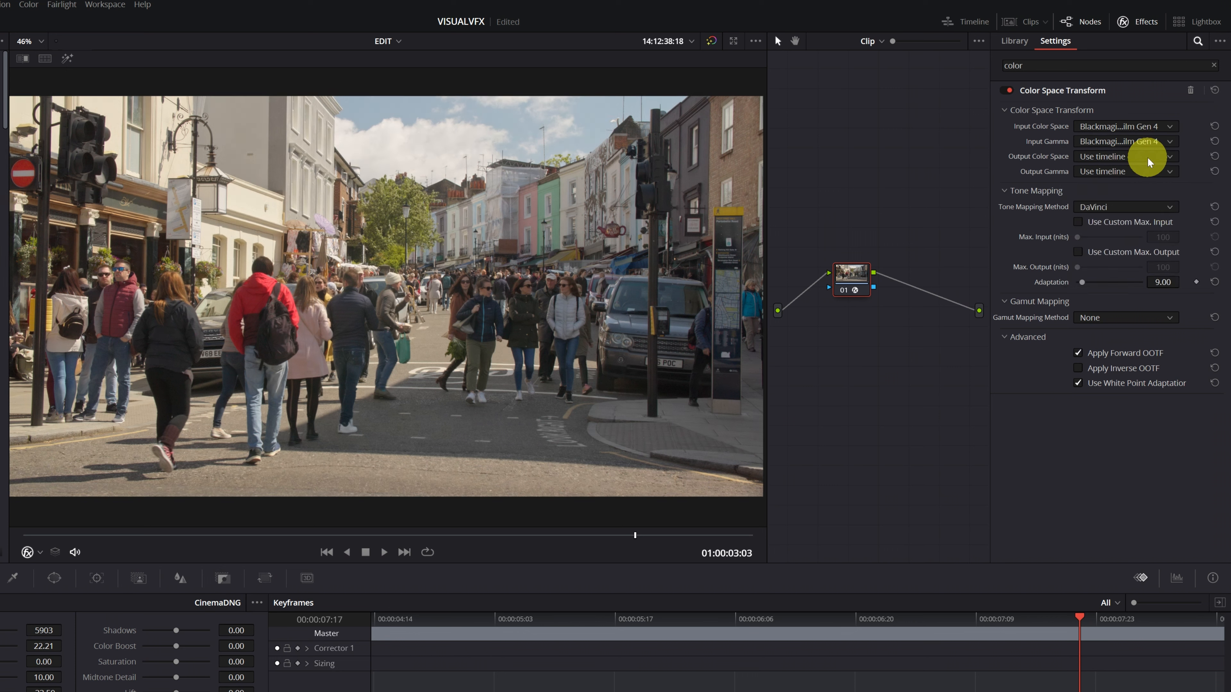
pyautogui.click(1126, 156)
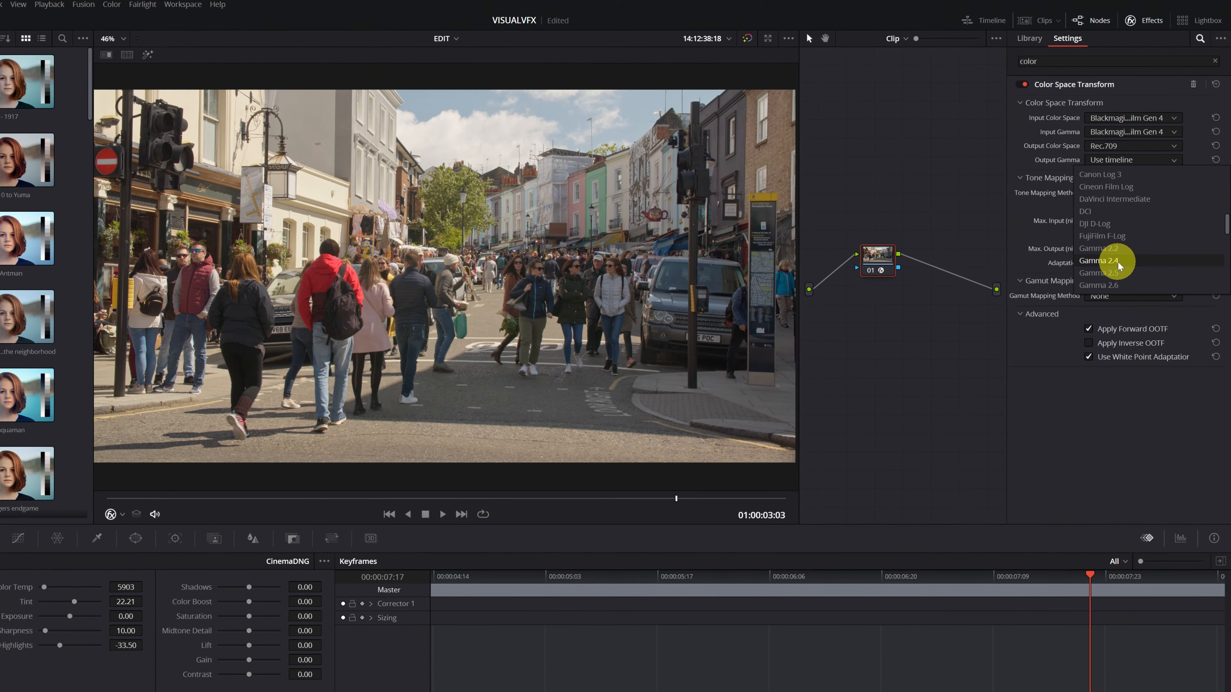
pyautogui.click(1102, 260)
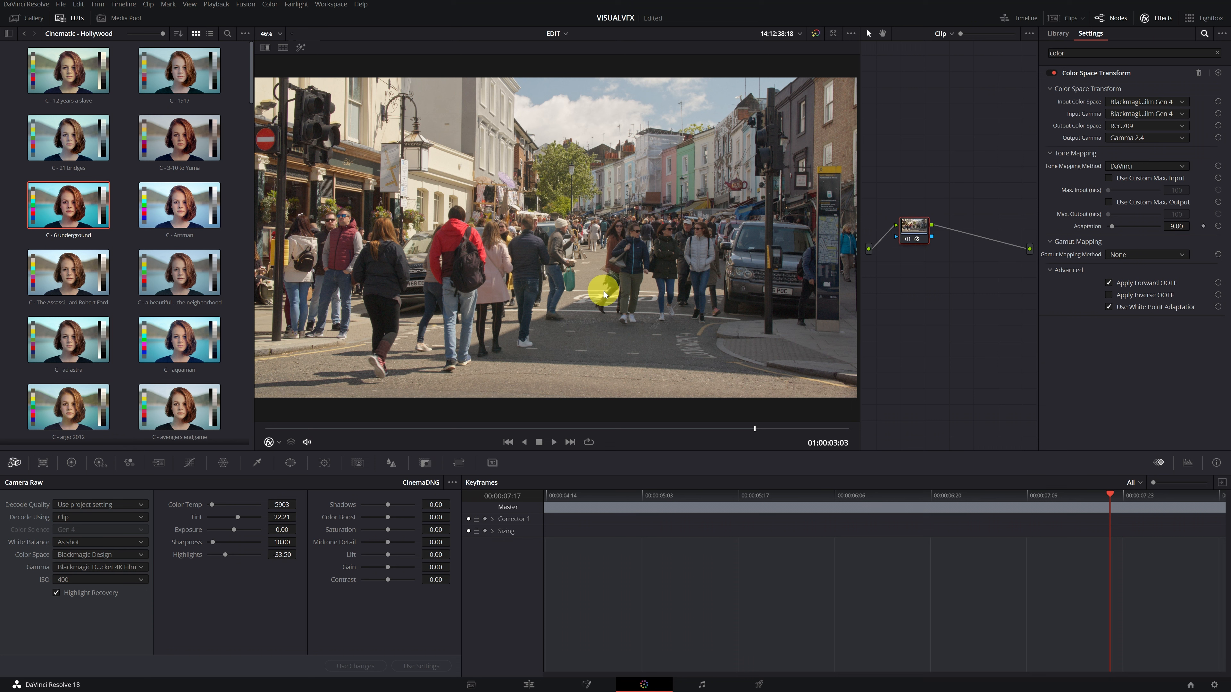
# Step: Add serial node 02 after the transform node and show its primary colour wheels
pyautogui.rightClick(913, 231)
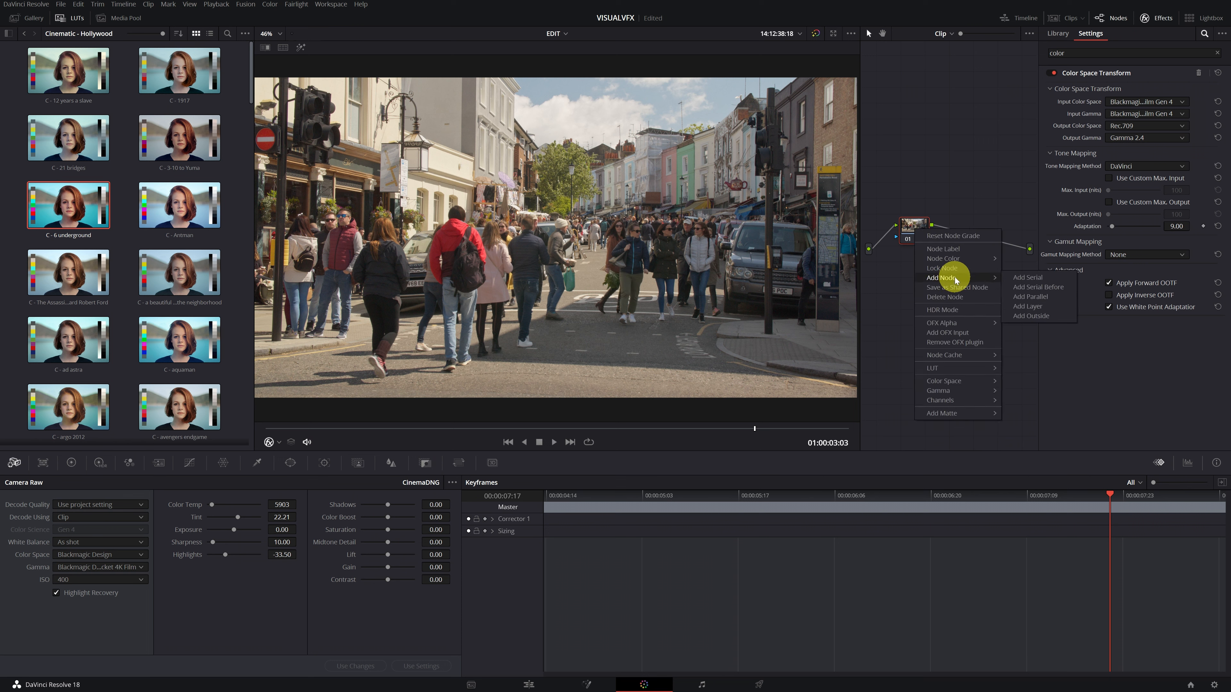
pyautogui.click(1027, 277)
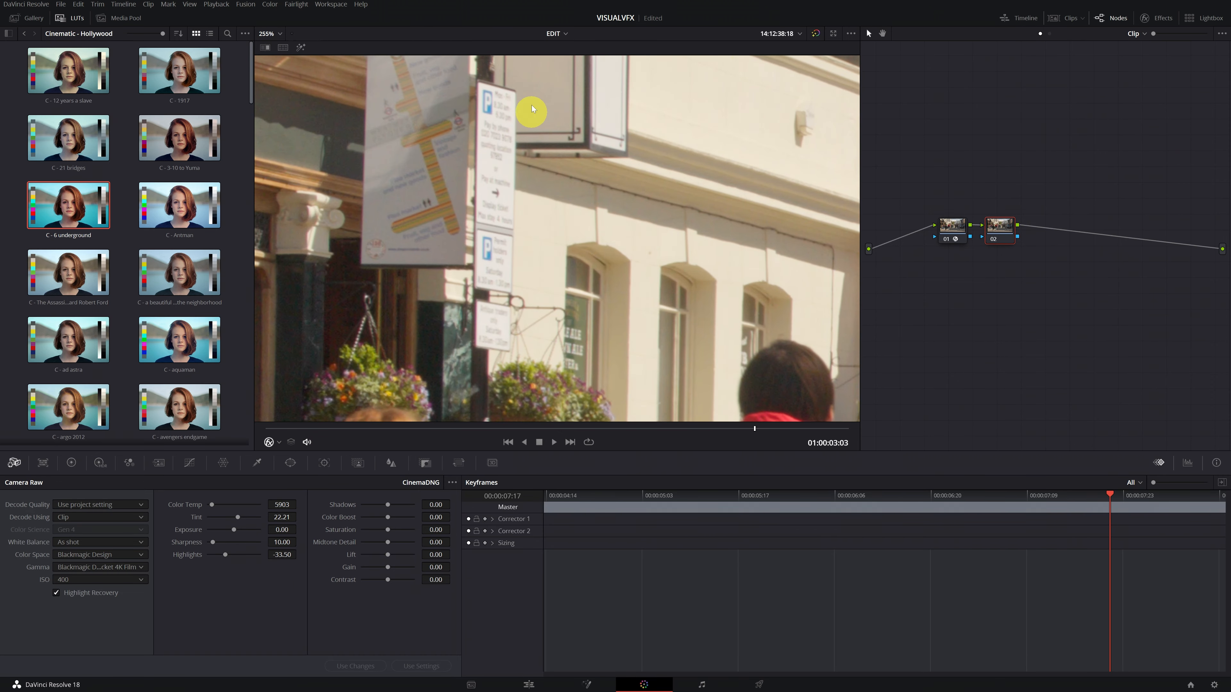
pyautogui.moveTo(401, 312)
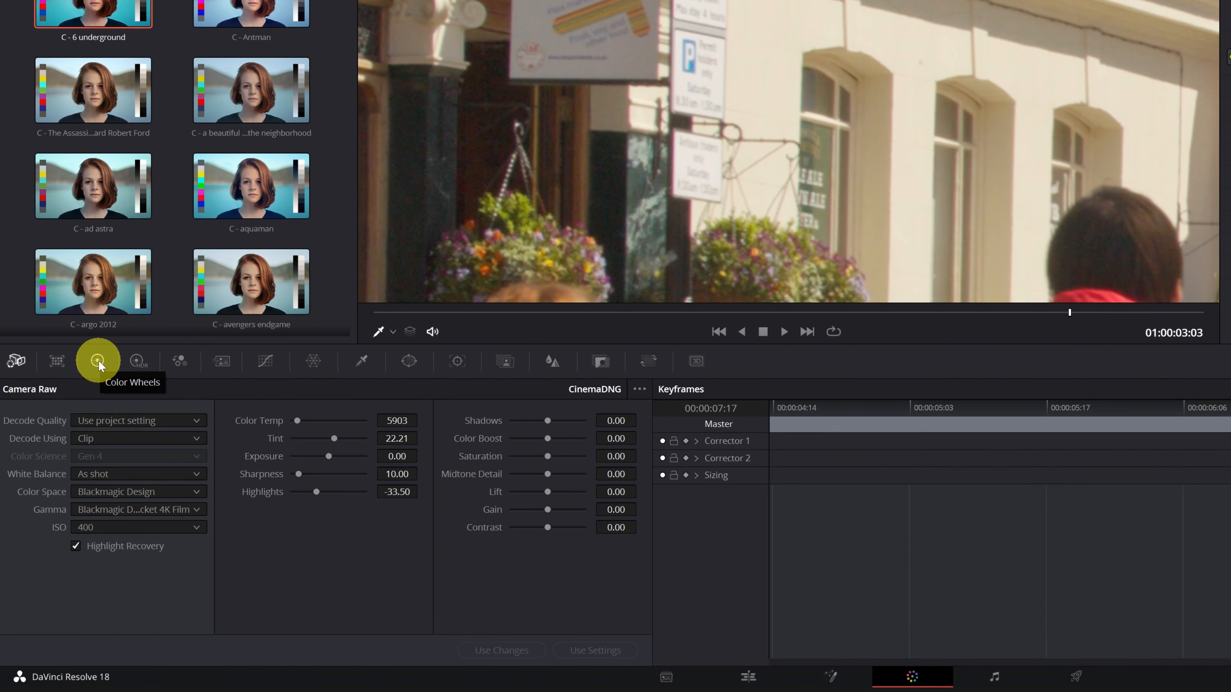
pyautogui.click(98, 361)
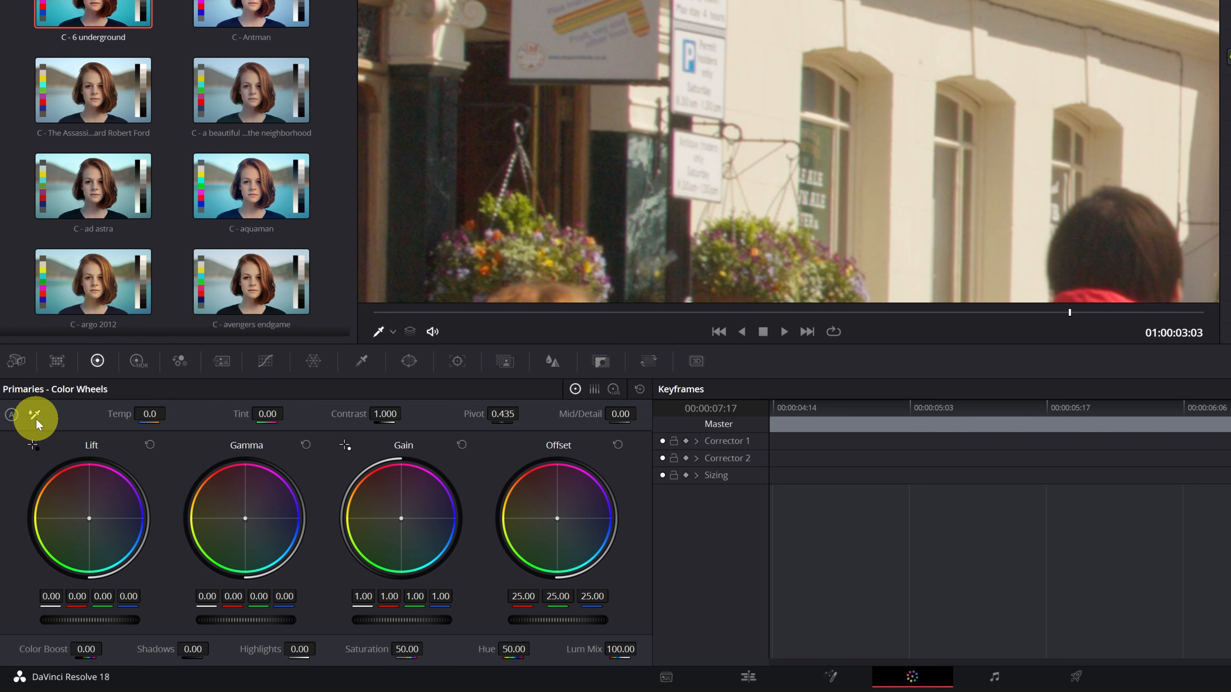
pyautogui.moveTo(35, 416)
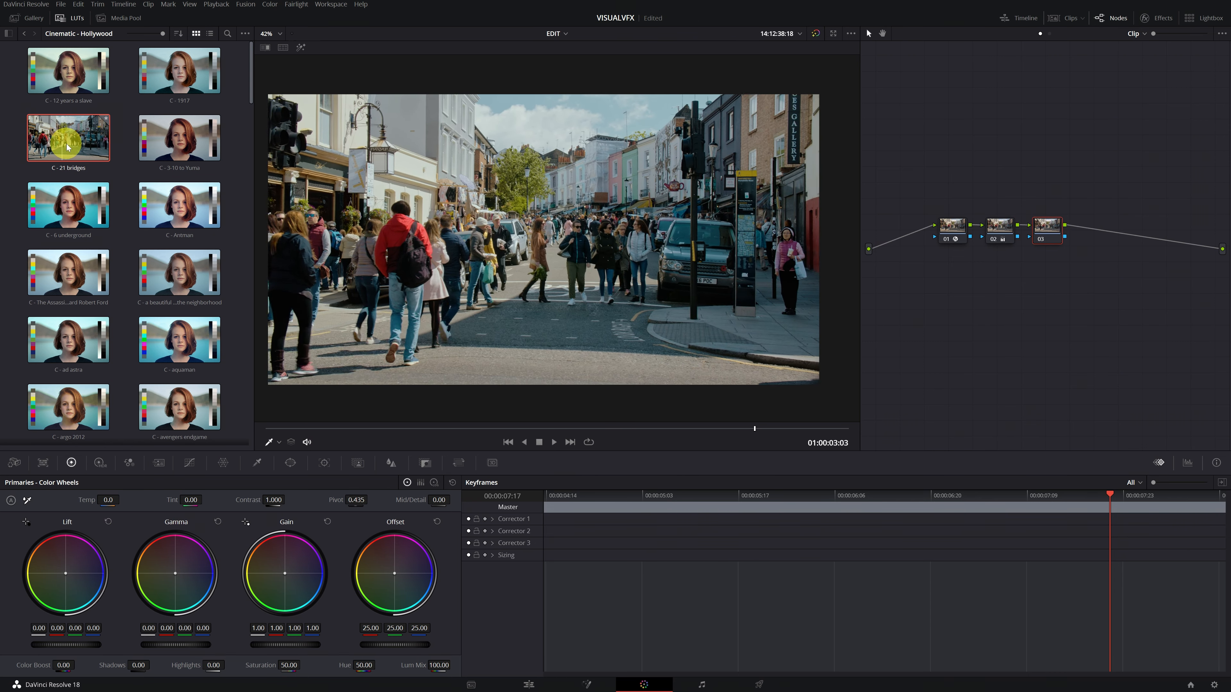
# Step: Apply the 'C - 21 bridges' Cinematic Hollywood LUT to node 03 of the street clip
pyautogui.click(179, 139)
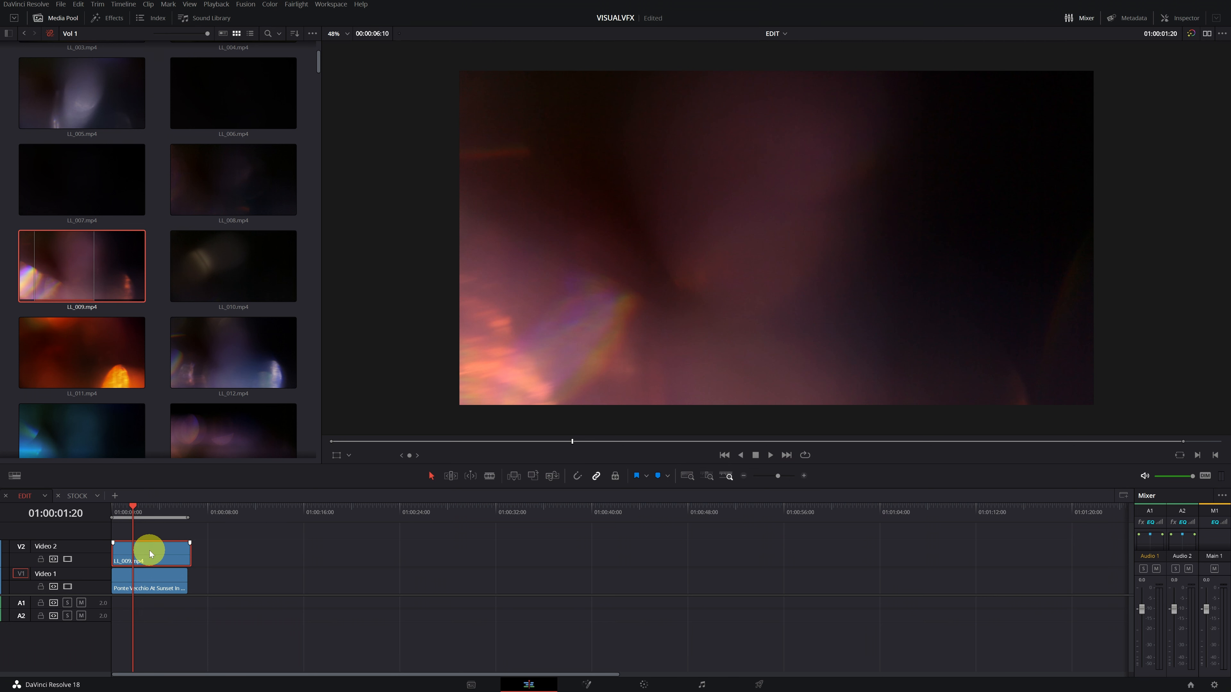
# Step: Set the LL_009.mp4 light-leak clip's composite mode to Screen over the sunset clip
pyautogui.click(1186, 17)
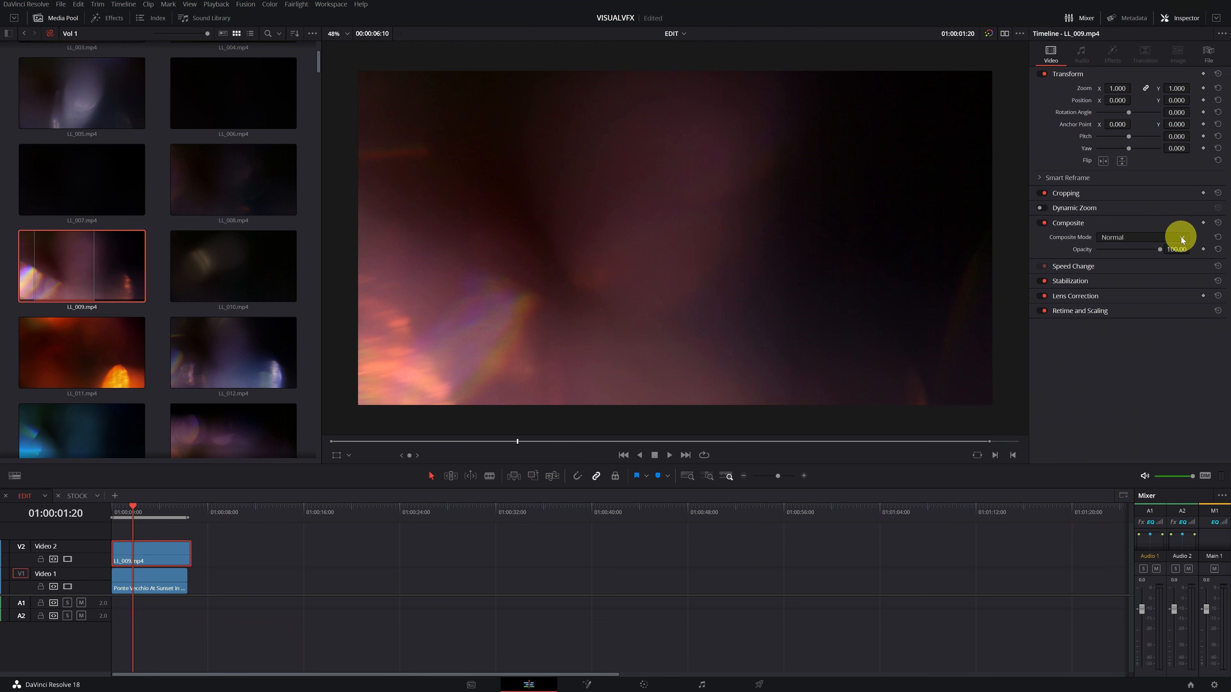
pyautogui.click(1138, 237)
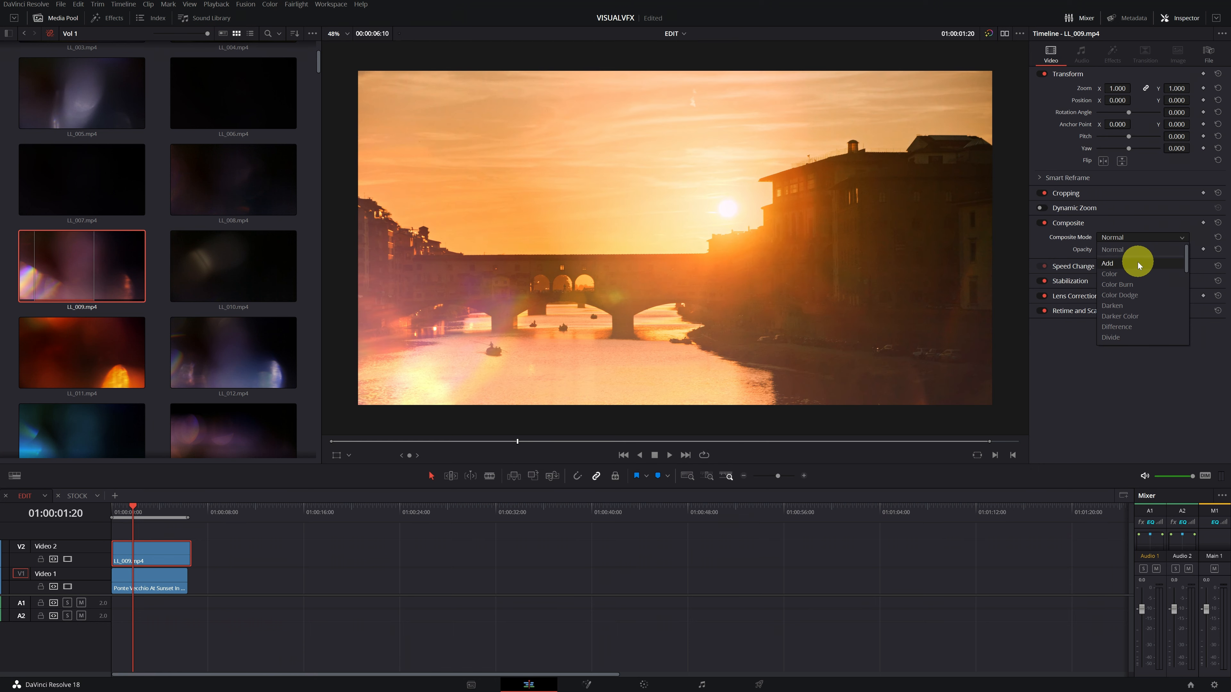
pyautogui.moveTo(1138, 265)
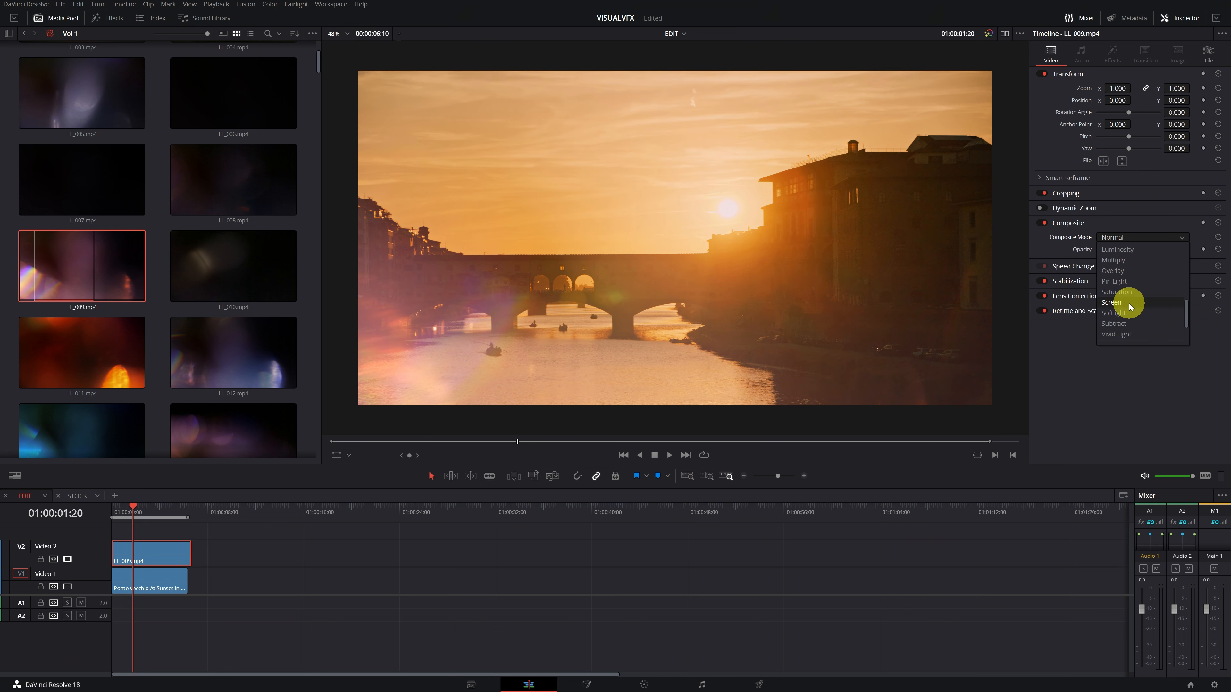
pyautogui.moveTo(1117, 302)
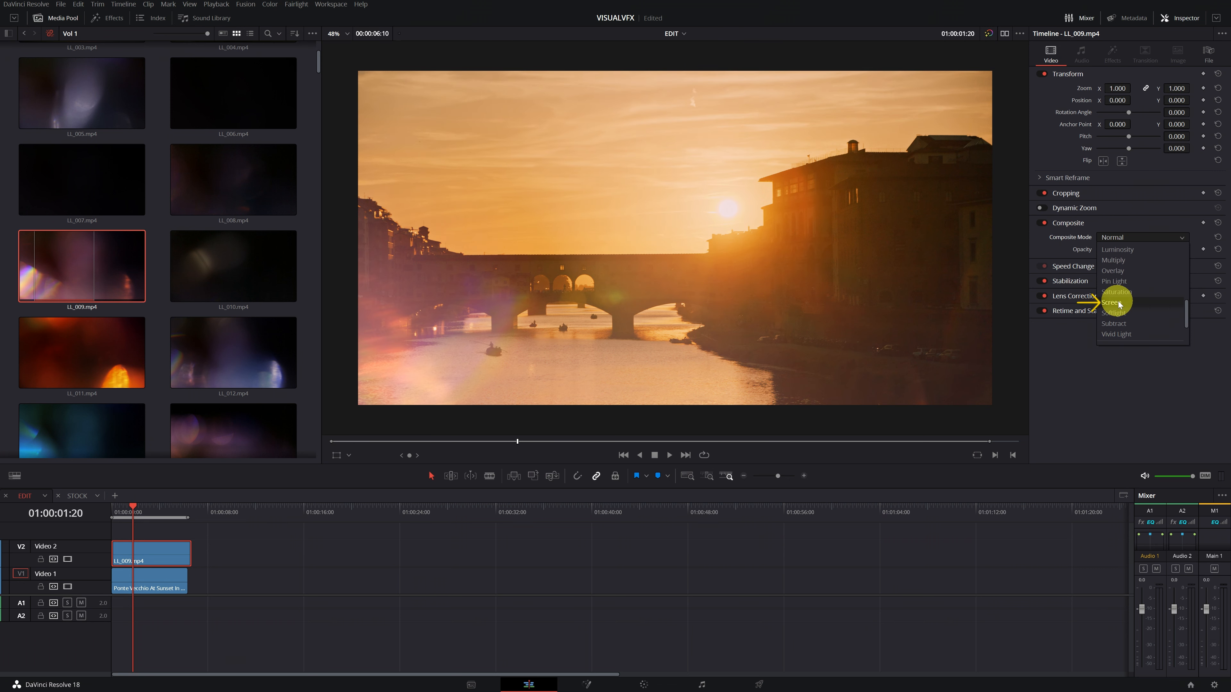
pyautogui.click(1115, 302)
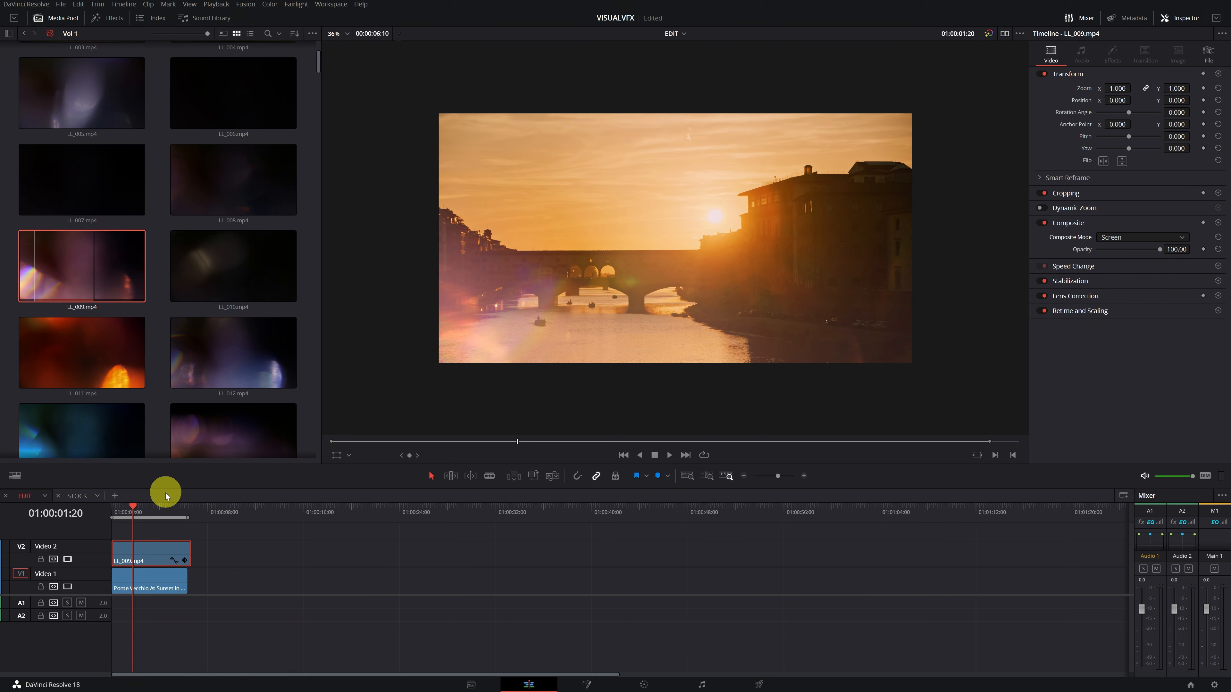